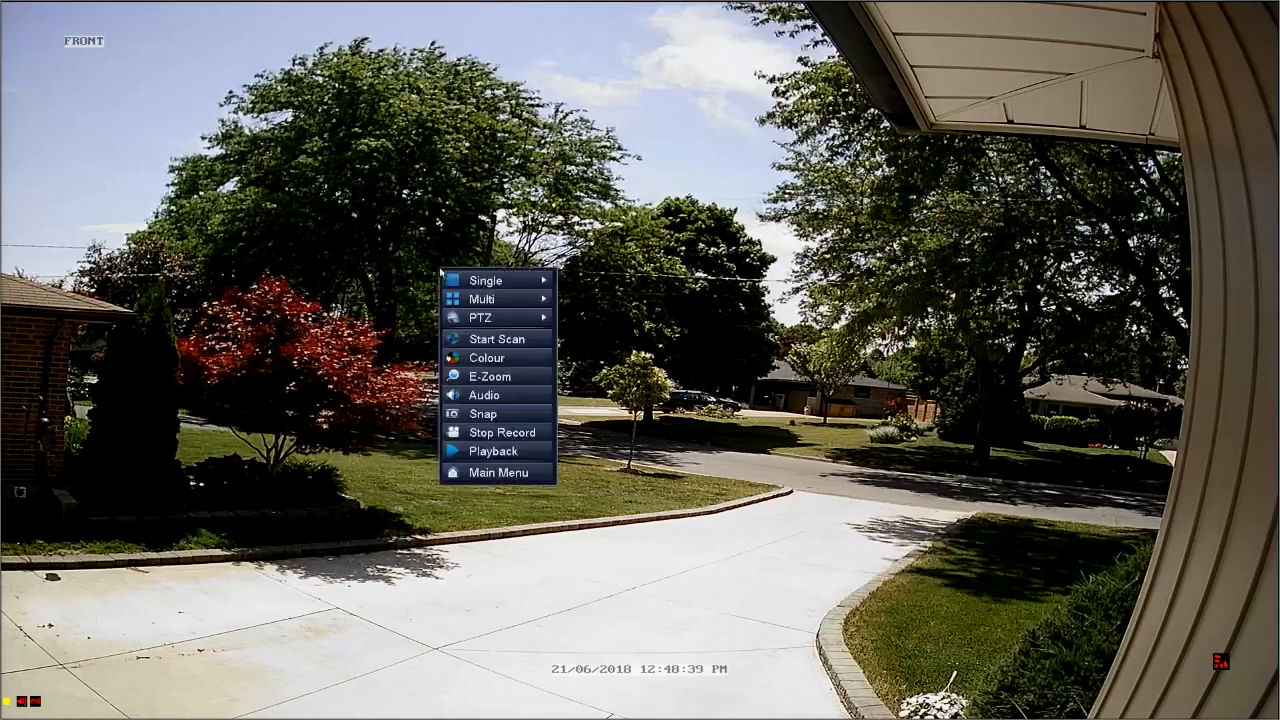
pyautogui.moveTo(500, 472)
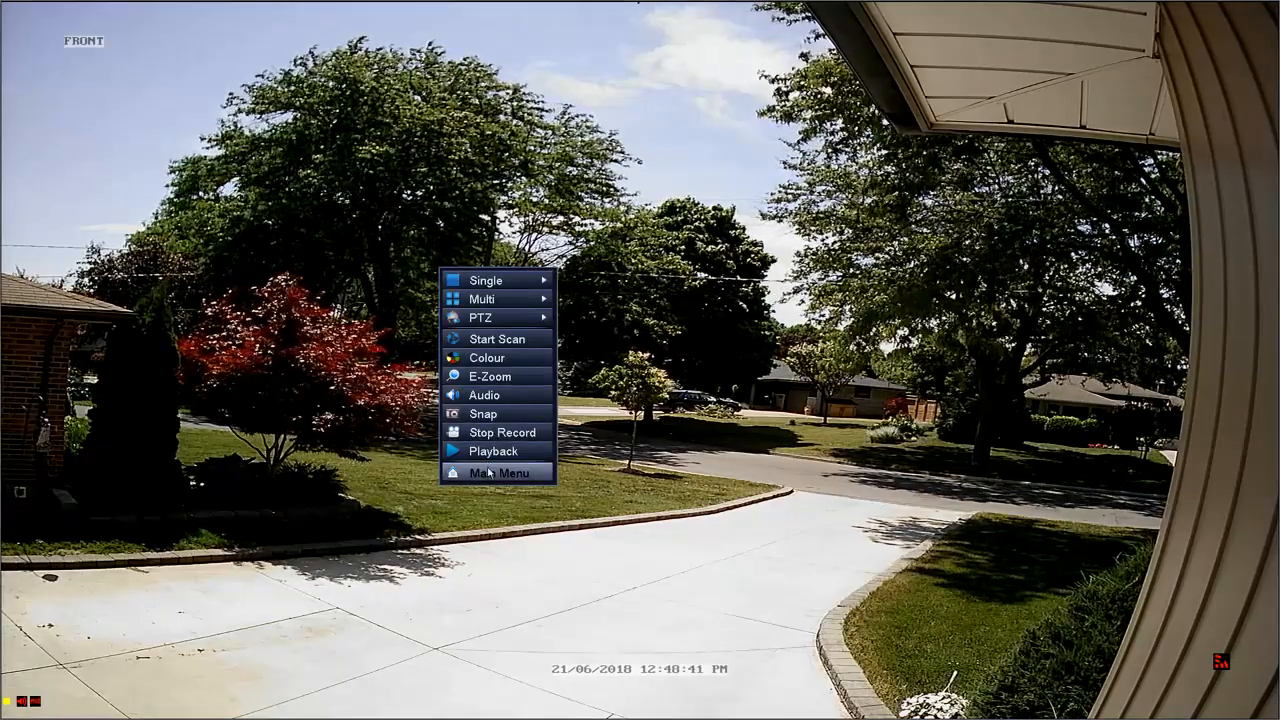
# Reach the Schedule settings for channel 1 via Main Menu and Setup.
pyautogui.click(500, 472)
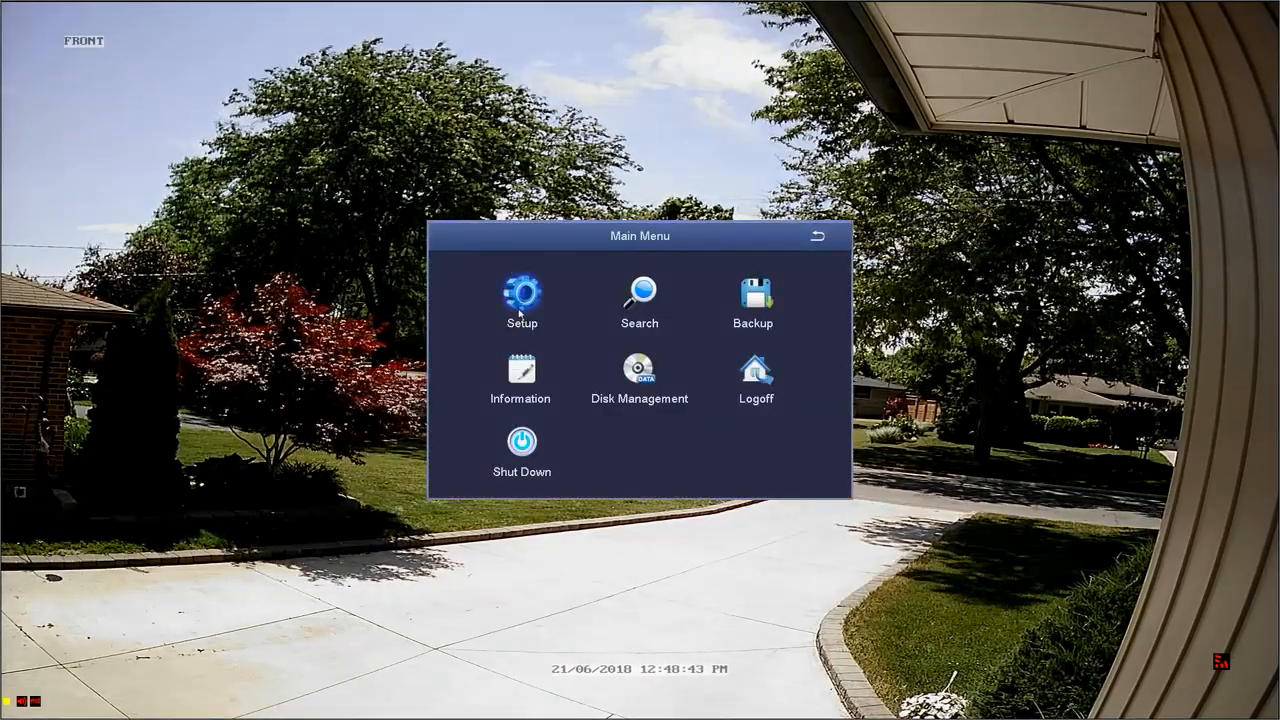
pyautogui.click(520, 296)
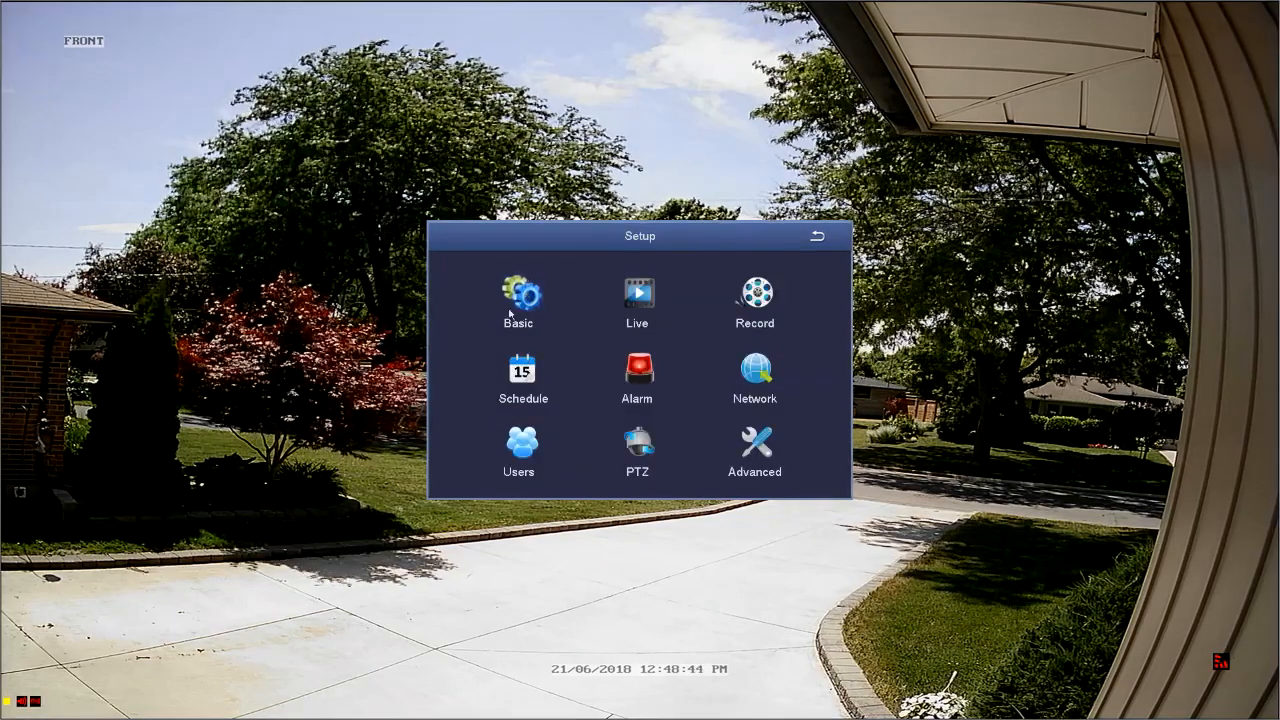
pyautogui.click(520, 376)
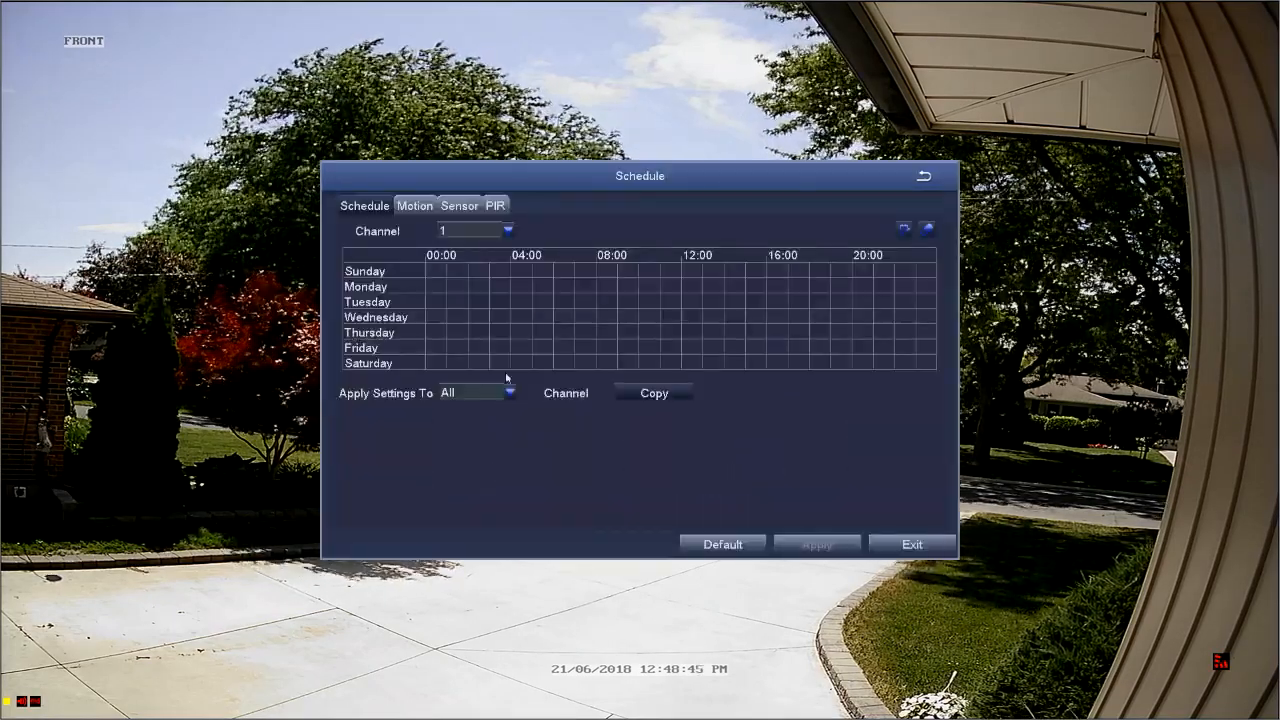
pyautogui.click(364, 204)
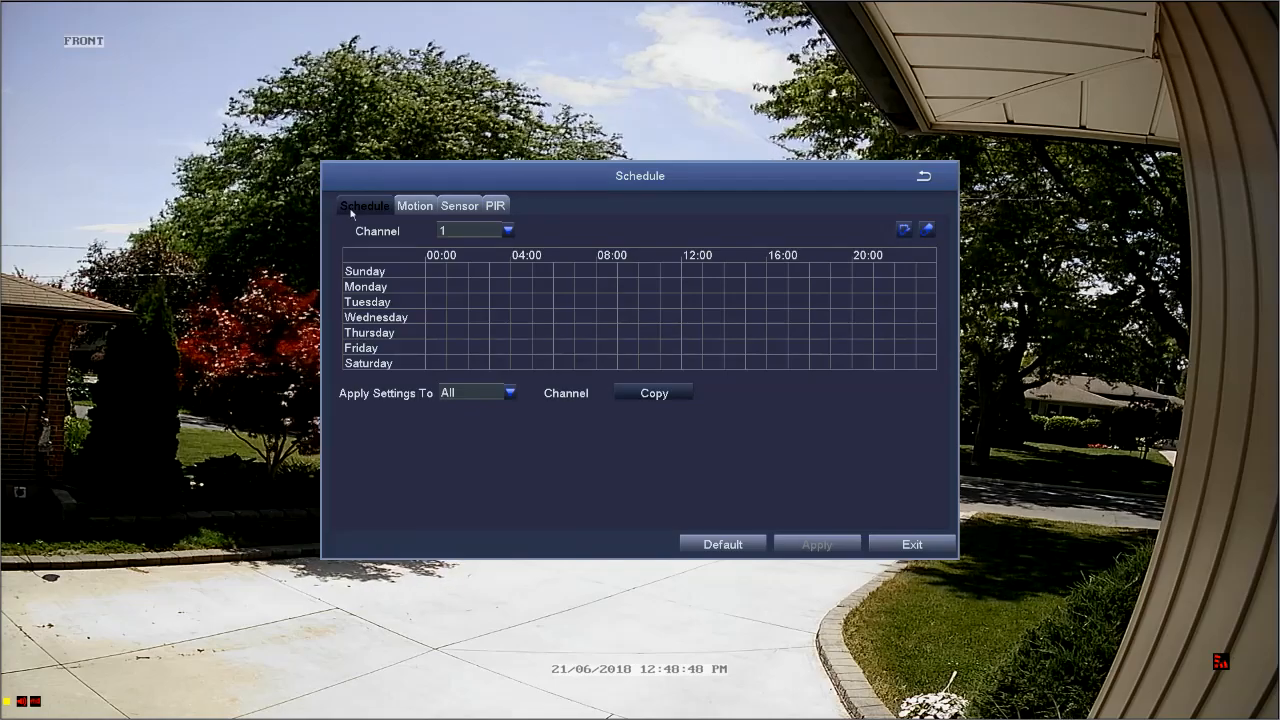
pyautogui.click(414, 204)
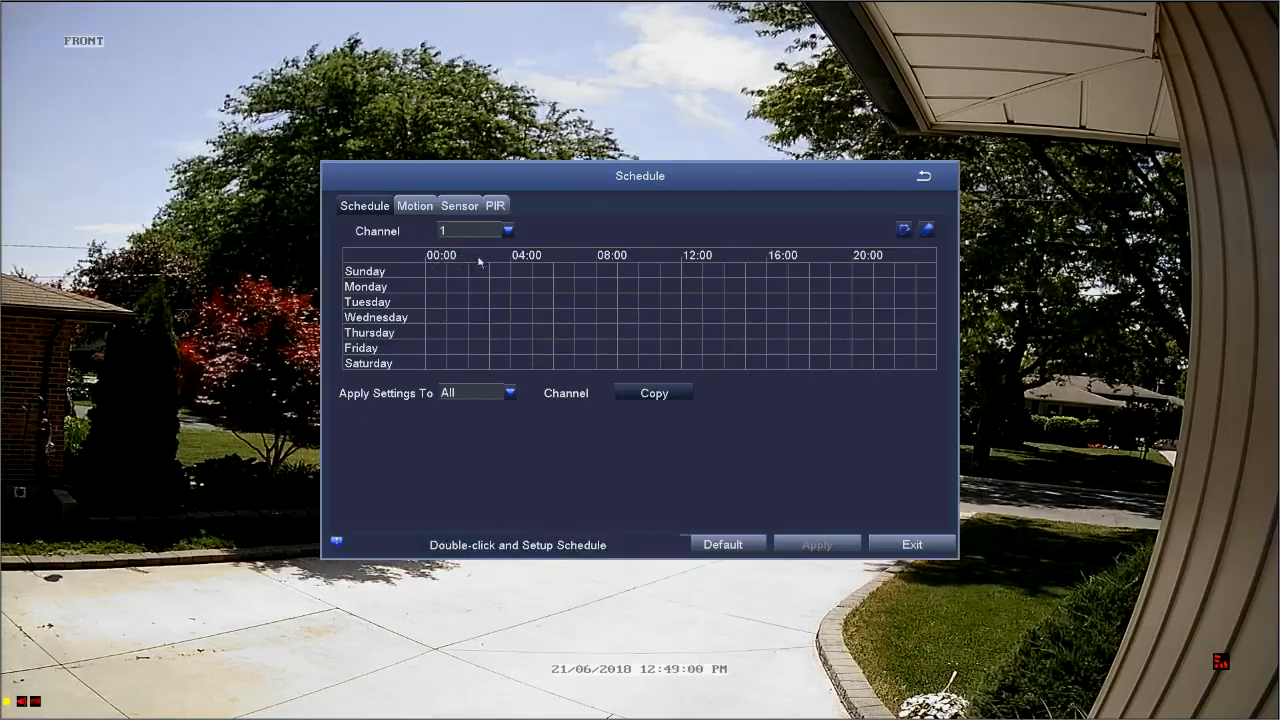
pyautogui.moveTo(500, 272)
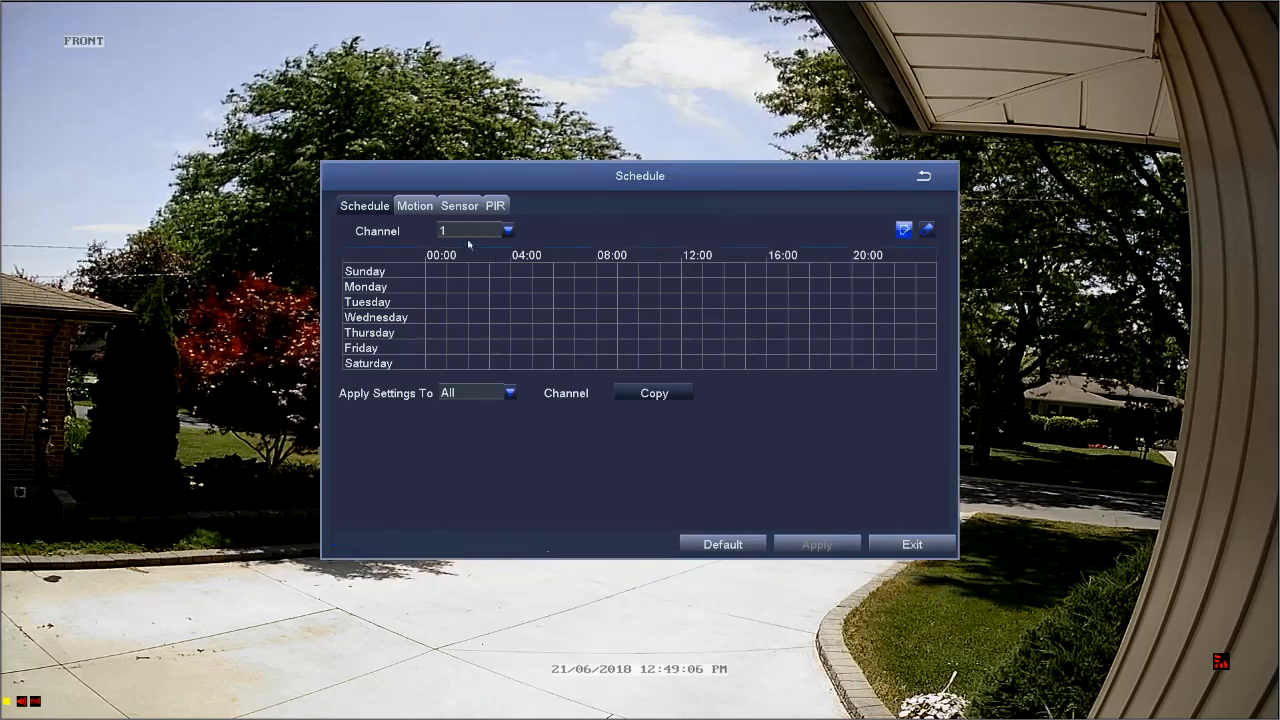
# Mark Sunday's first hours in the weekly grid, bringing up Sunday's time-period list.
pyautogui.click(436, 272)
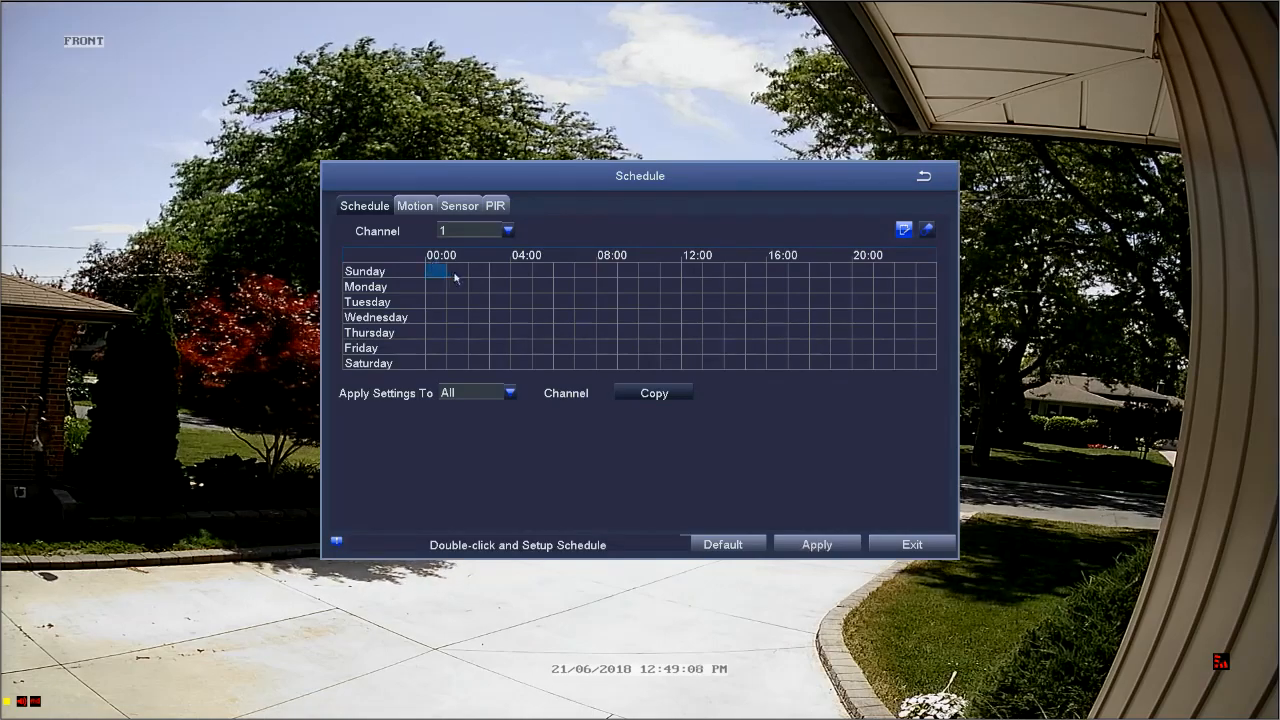
pyautogui.moveTo(432, 270); pyautogui.dragTo(496, 270)
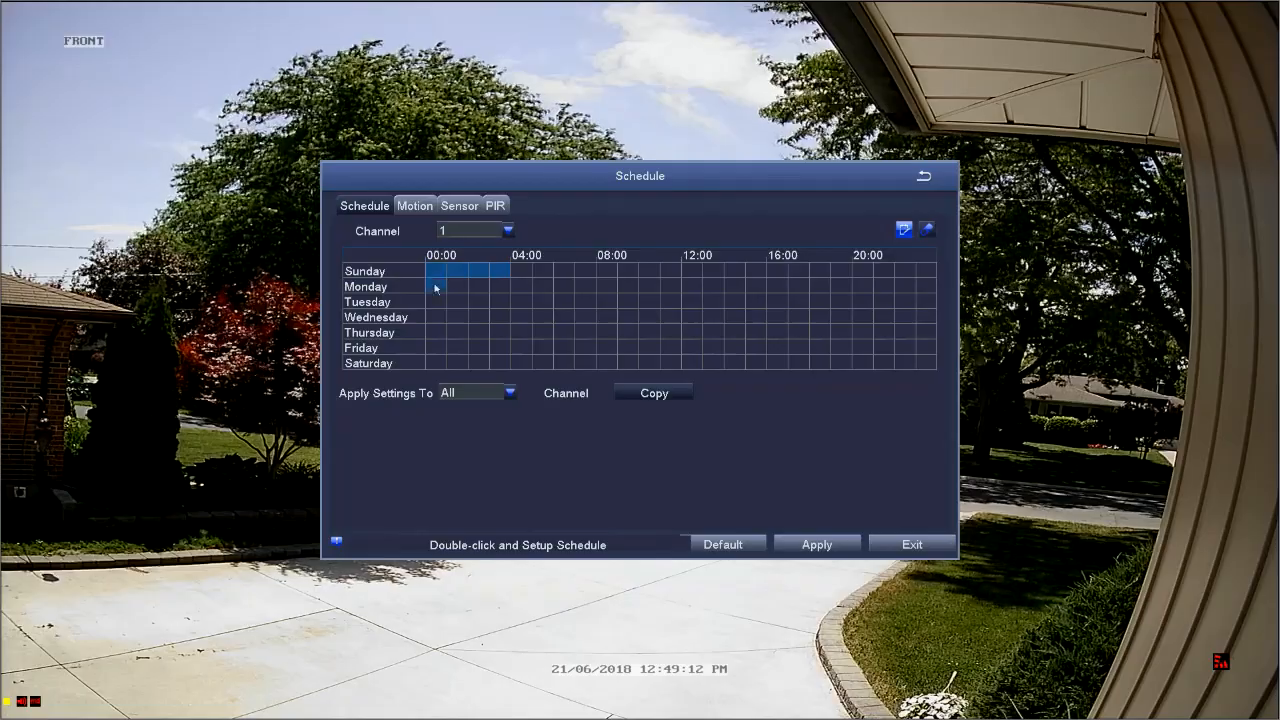
pyautogui.moveTo(424, 288); pyautogui.dragTo(490, 288)
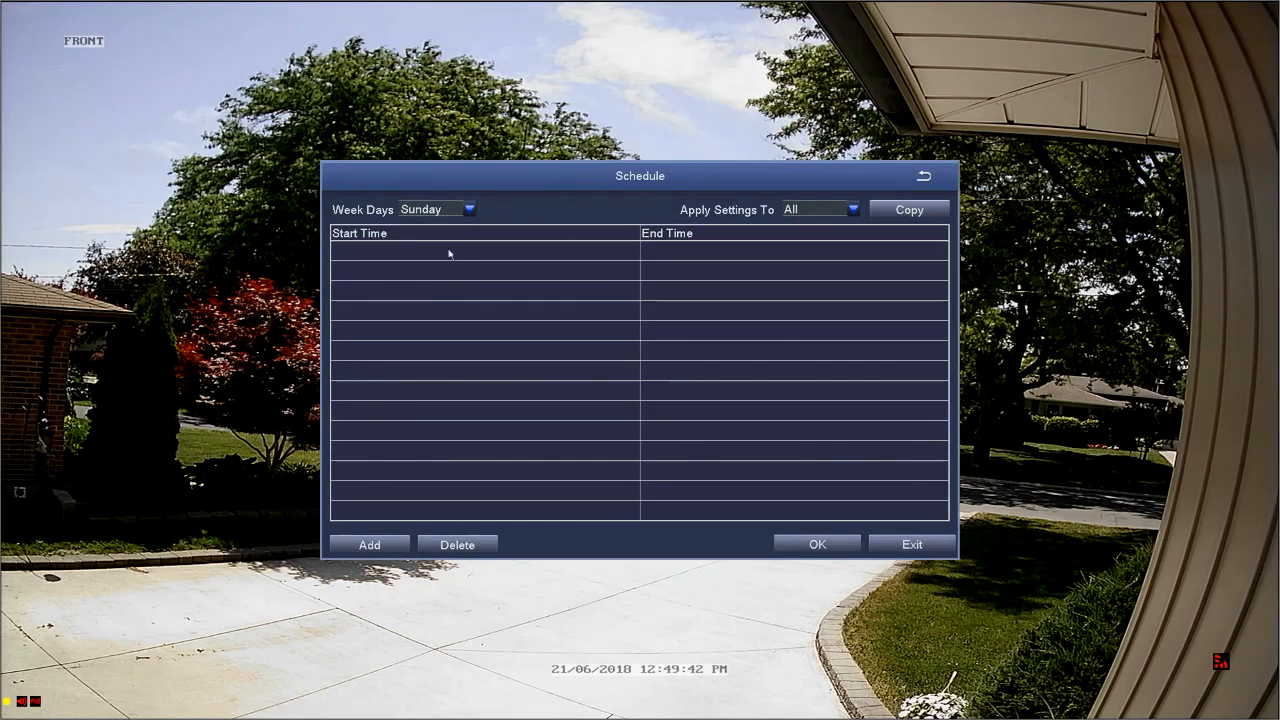
# Add a 00:00–23:59 period for Sunday, remove it, and add it again.
pyautogui.click(468, 210)
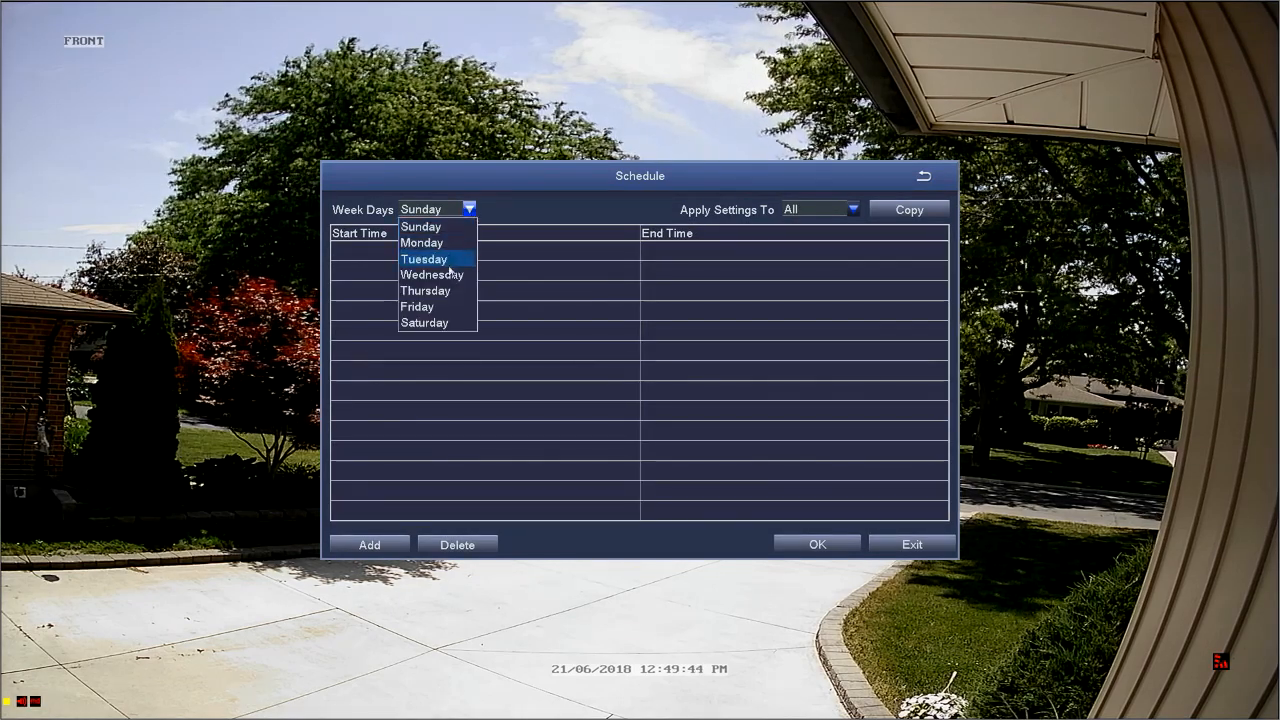
pyautogui.moveTo(444, 248)
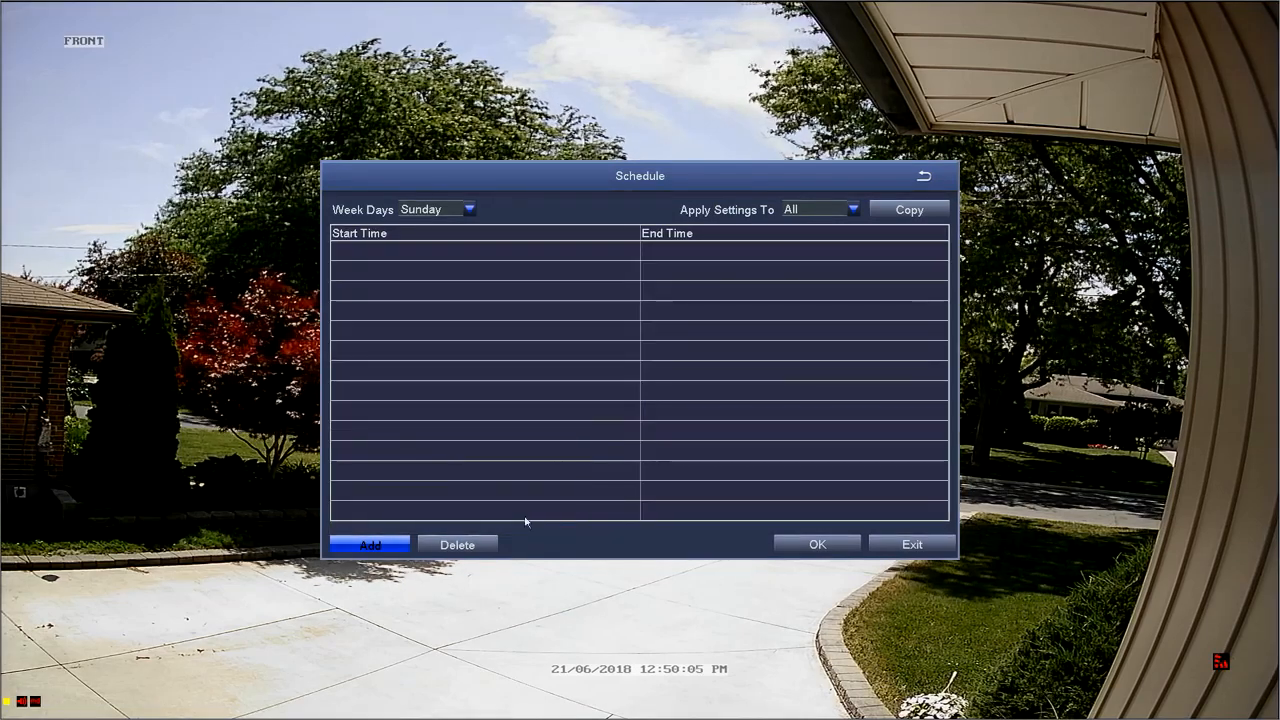
pyautogui.click(368, 544)
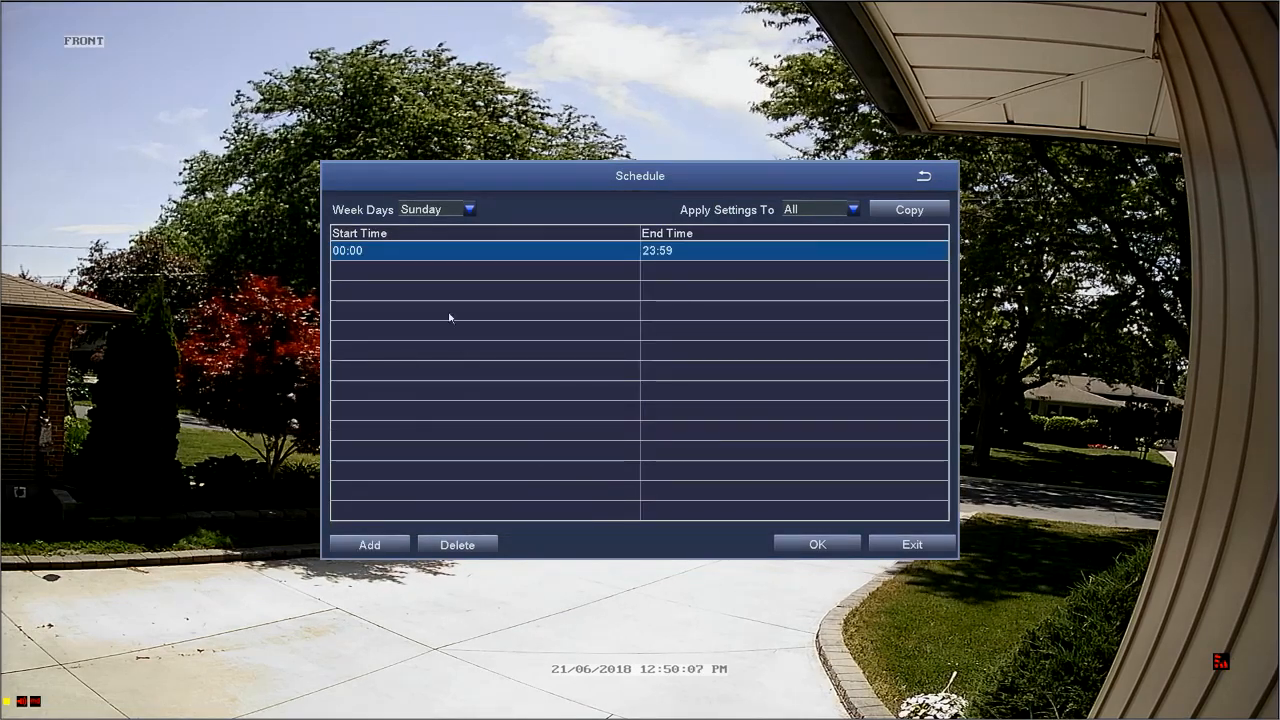
pyautogui.moveTo(736, 248)
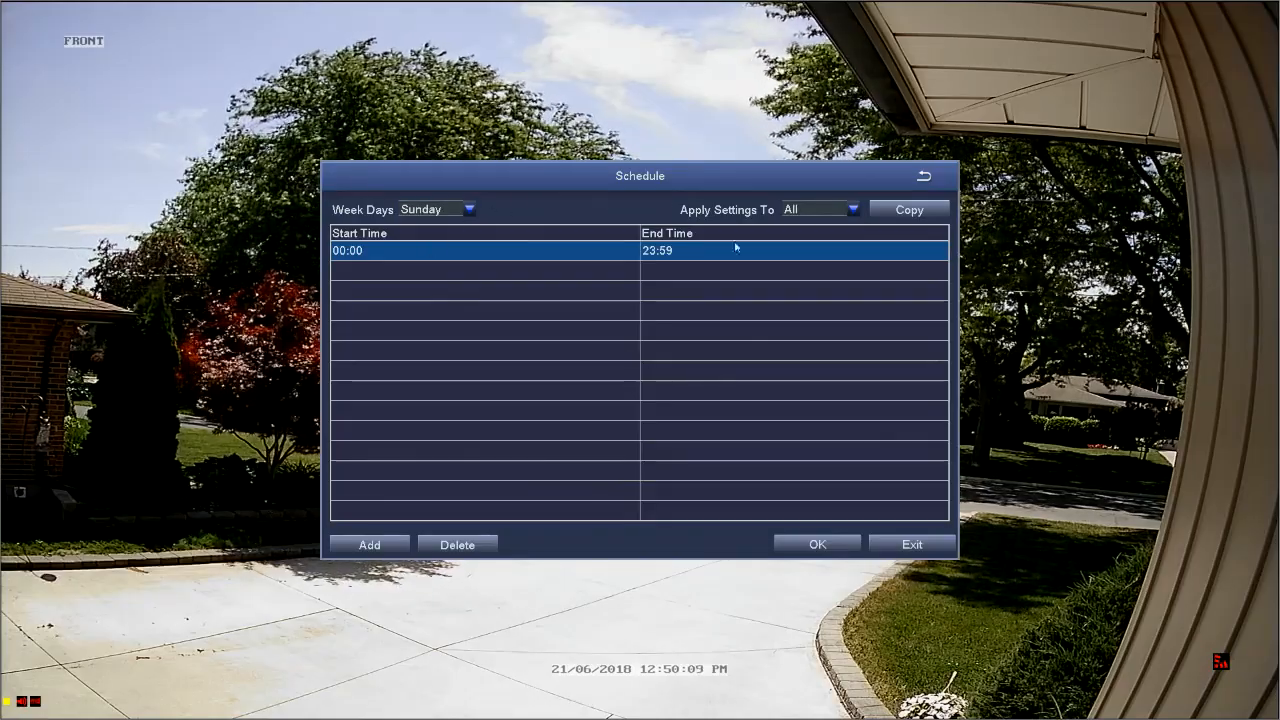
pyautogui.moveTo(520, 442)
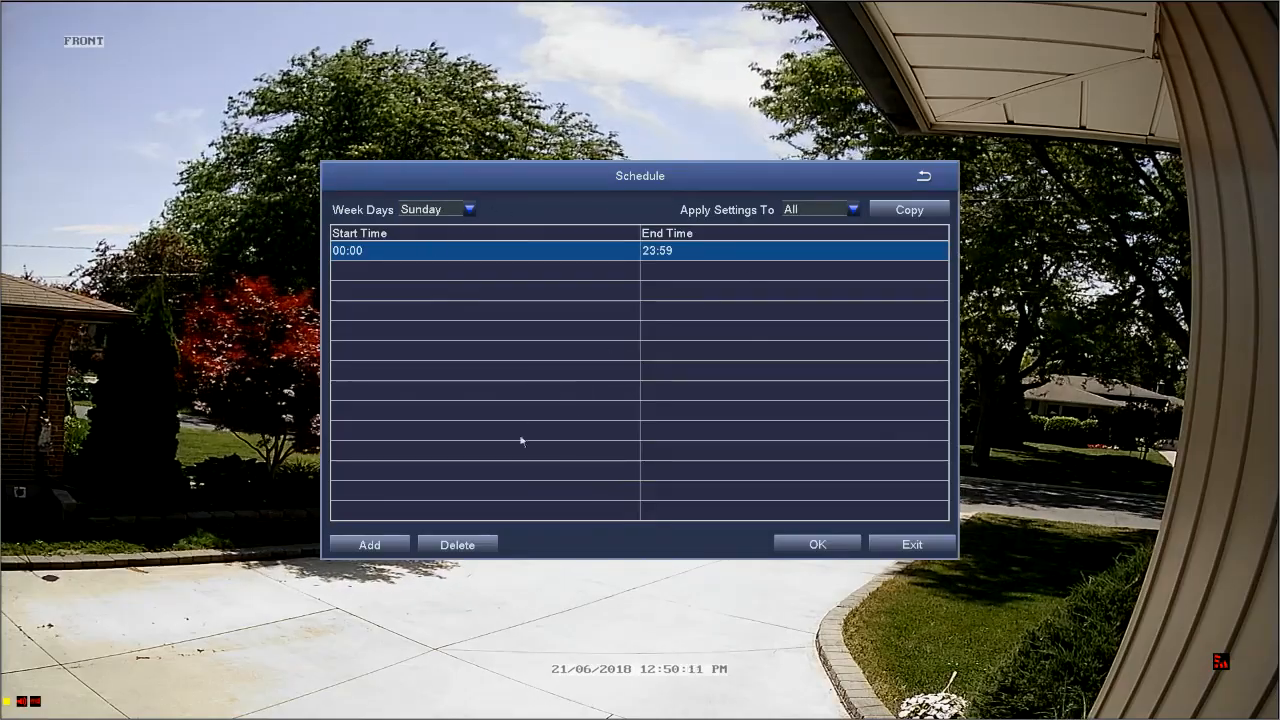
pyautogui.click(456, 544)
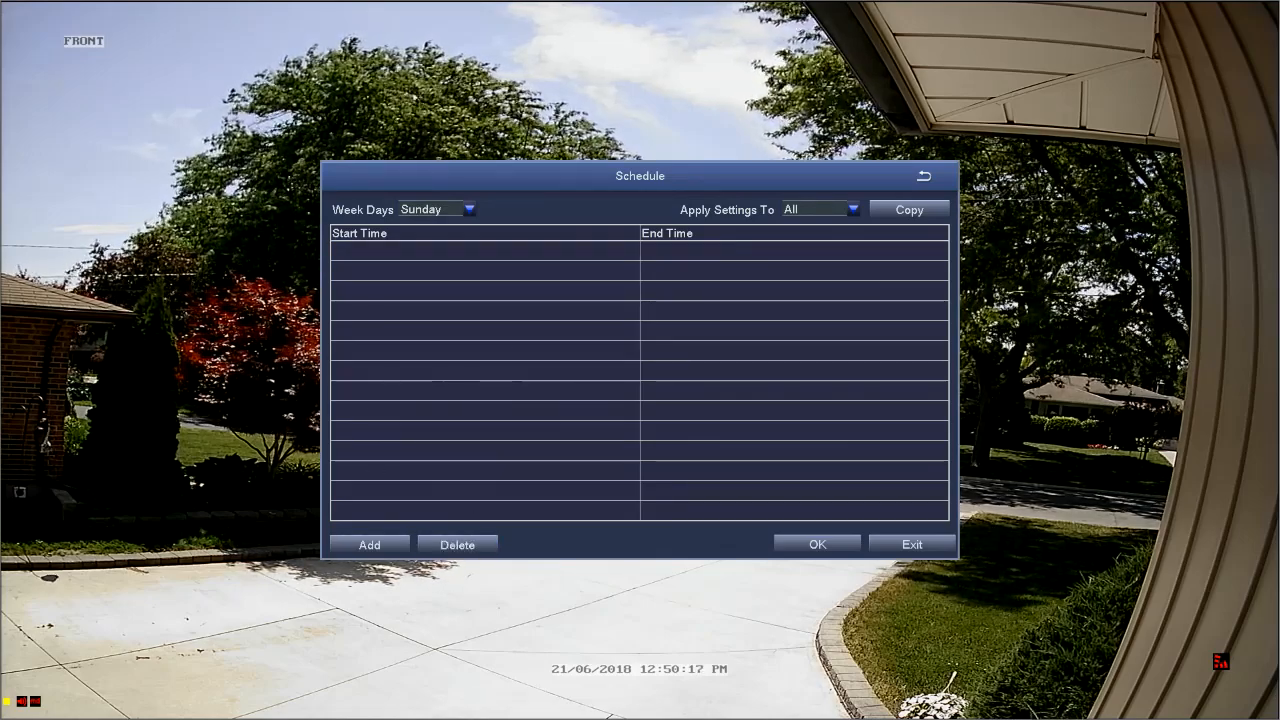
pyautogui.click(368, 544)
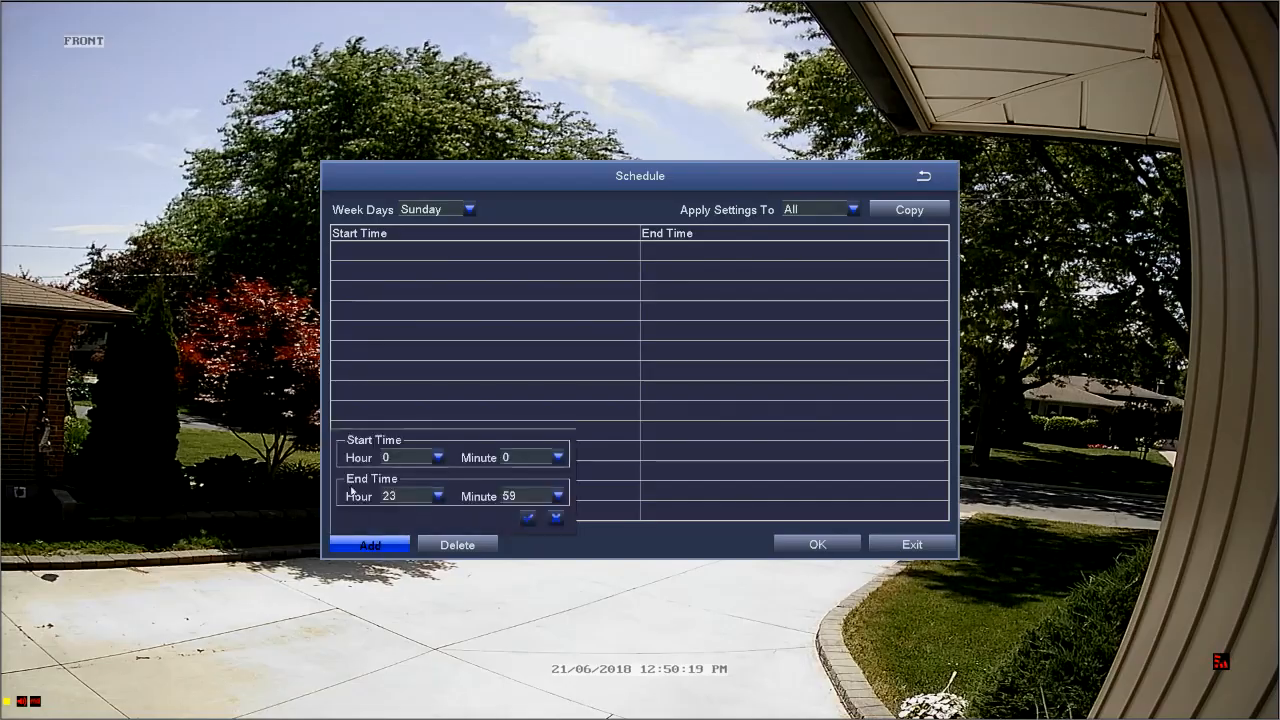
pyautogui.click(368, 544)
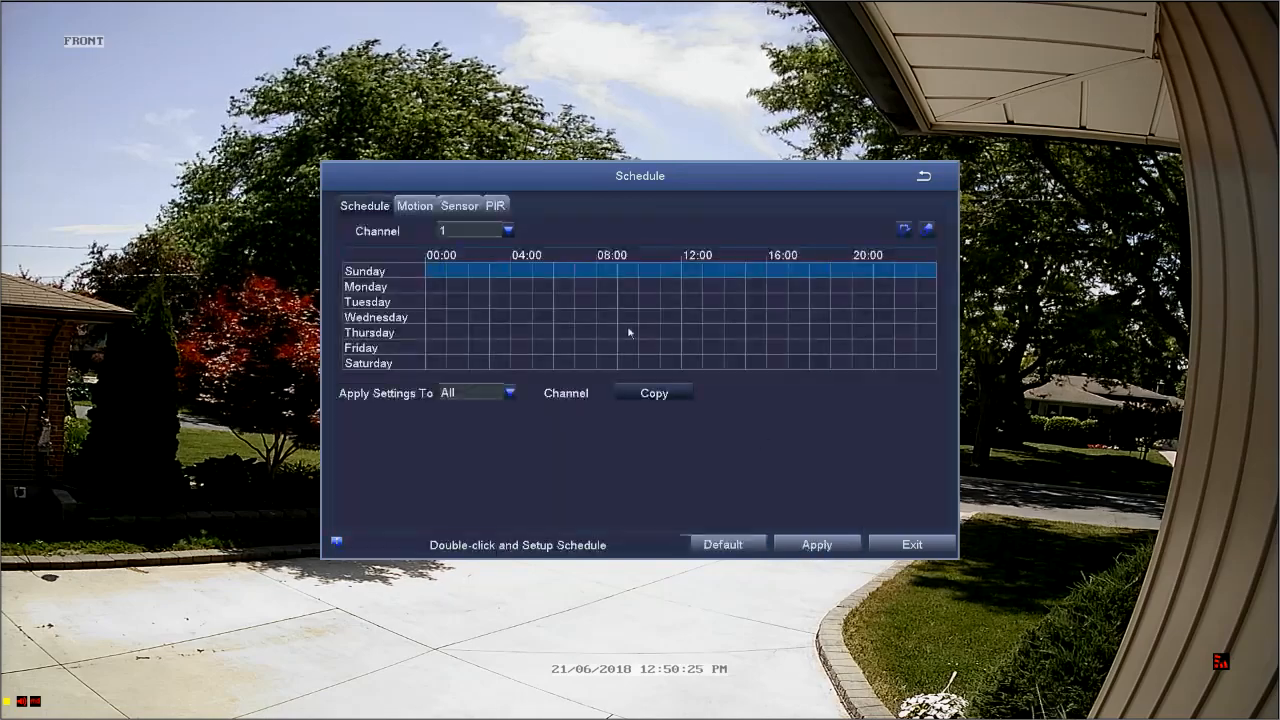
pyautogui.moveTo(782, 280)
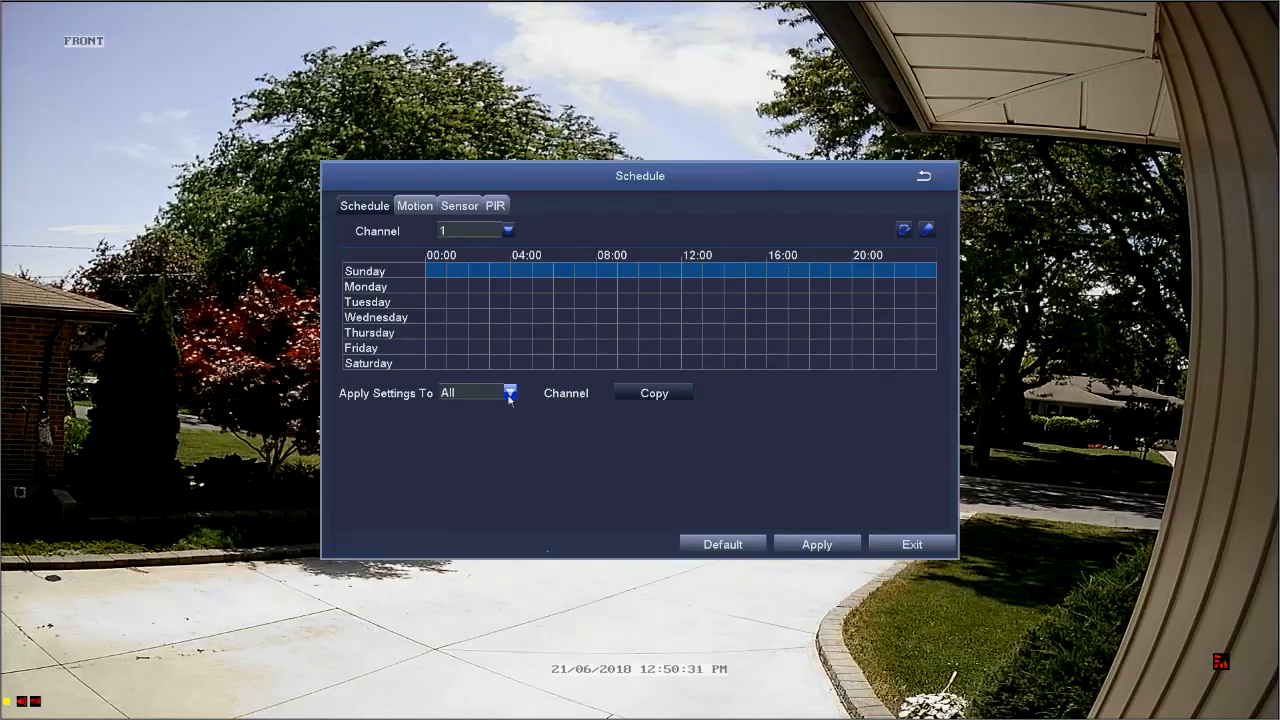
# Set Apply Settings To to channel 2 as the copy target.
pyautogui.click(510, 392)
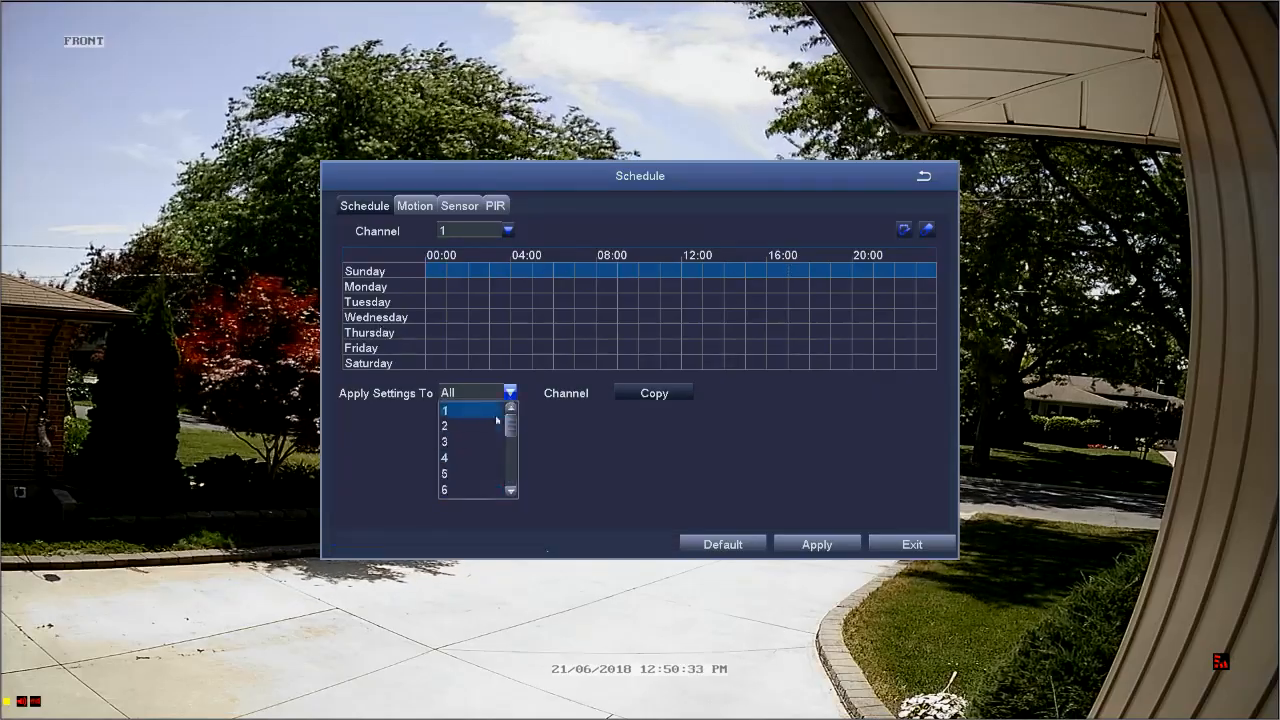
pyautogui.click(462, 424)
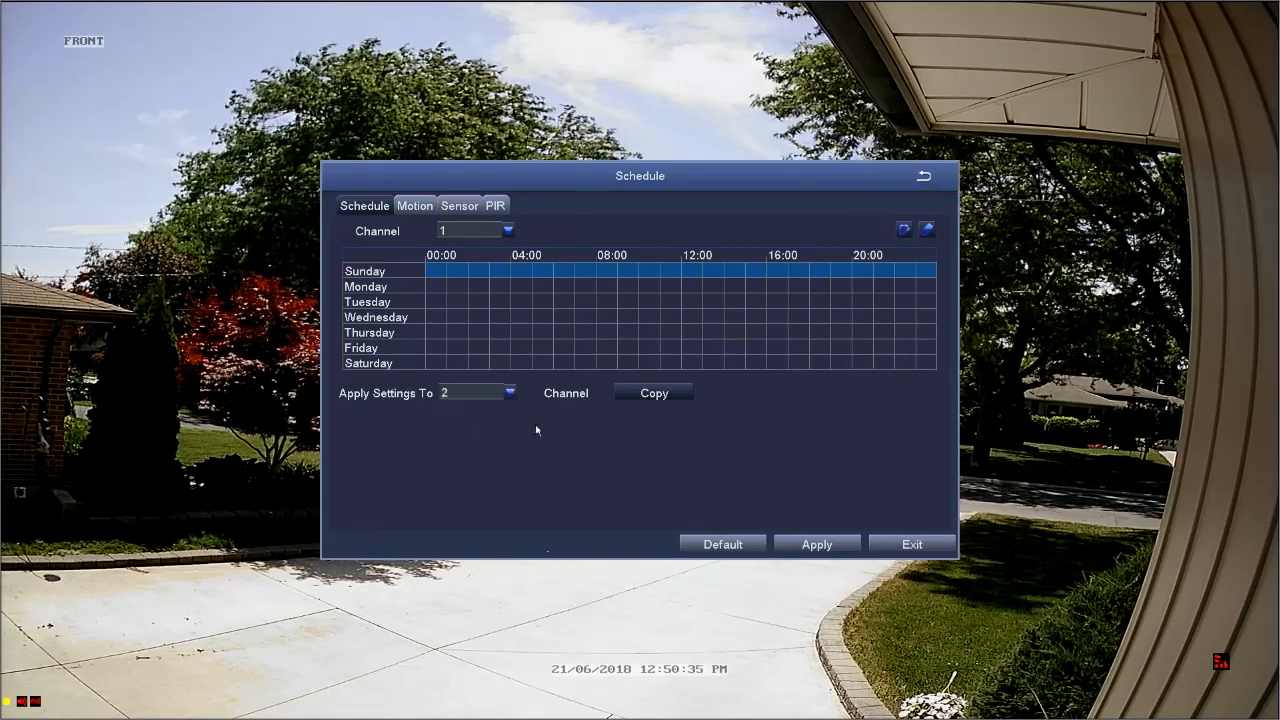
pyautogui.click(652, 392)
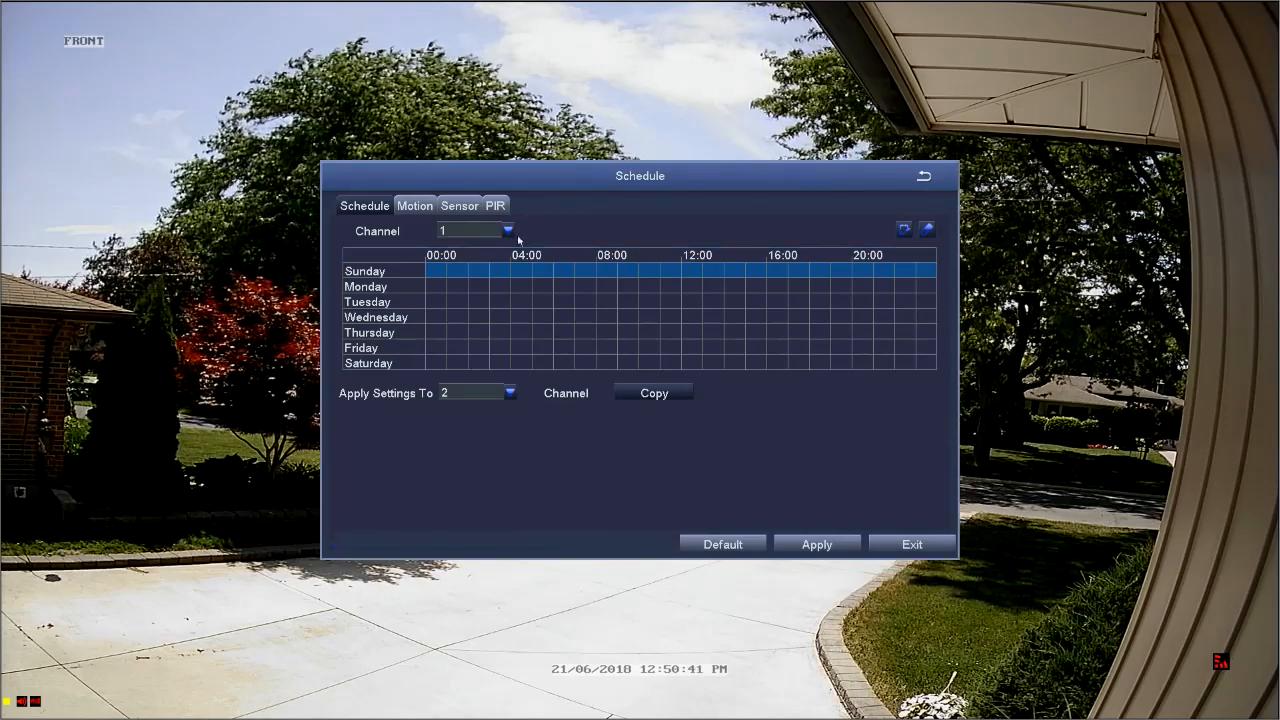
# Check that channels 2 and 3 have empty schedules, then return to channel 1.
pyautogui.click(508, 230)
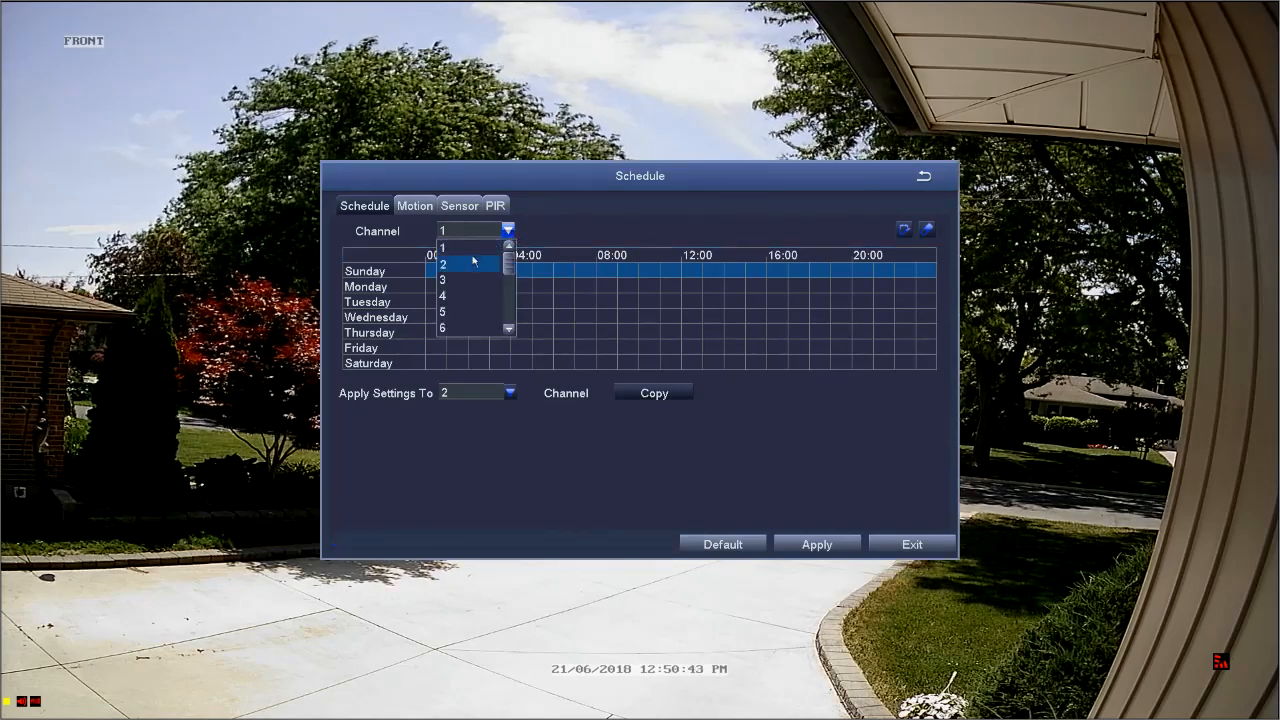
pyautogui.click(456, 264)
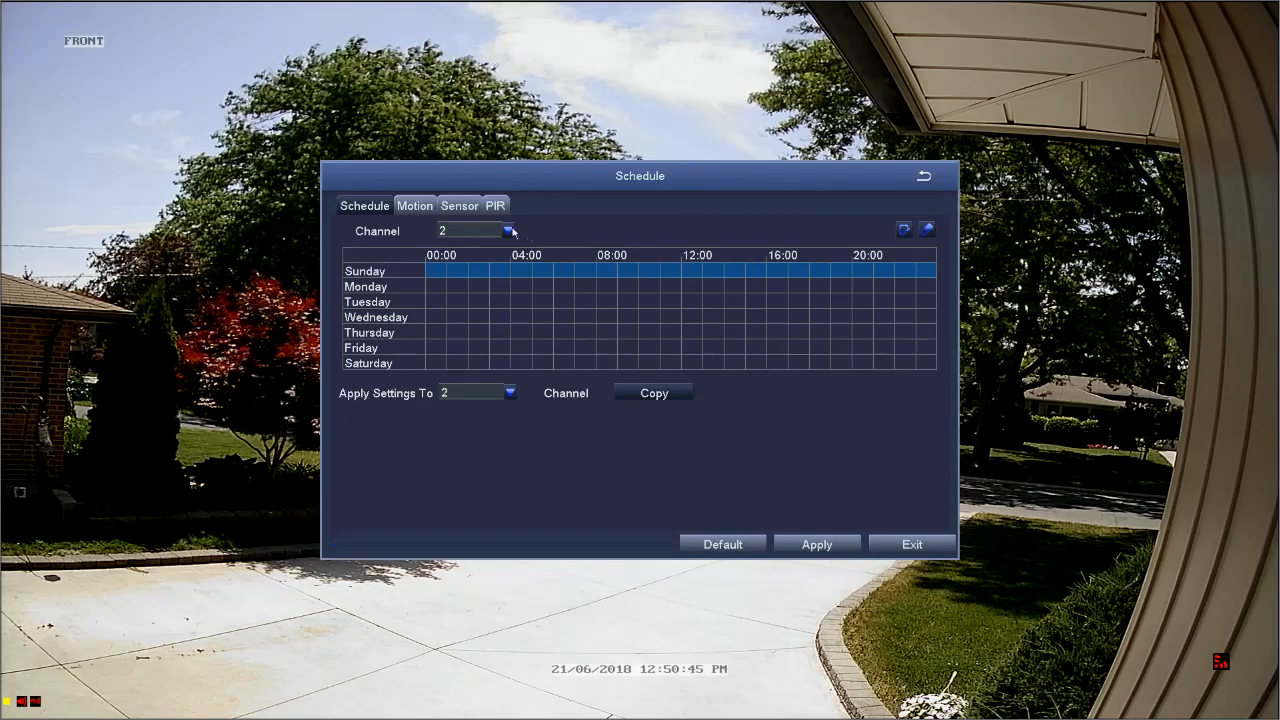
pyautogui.click(506, 232)
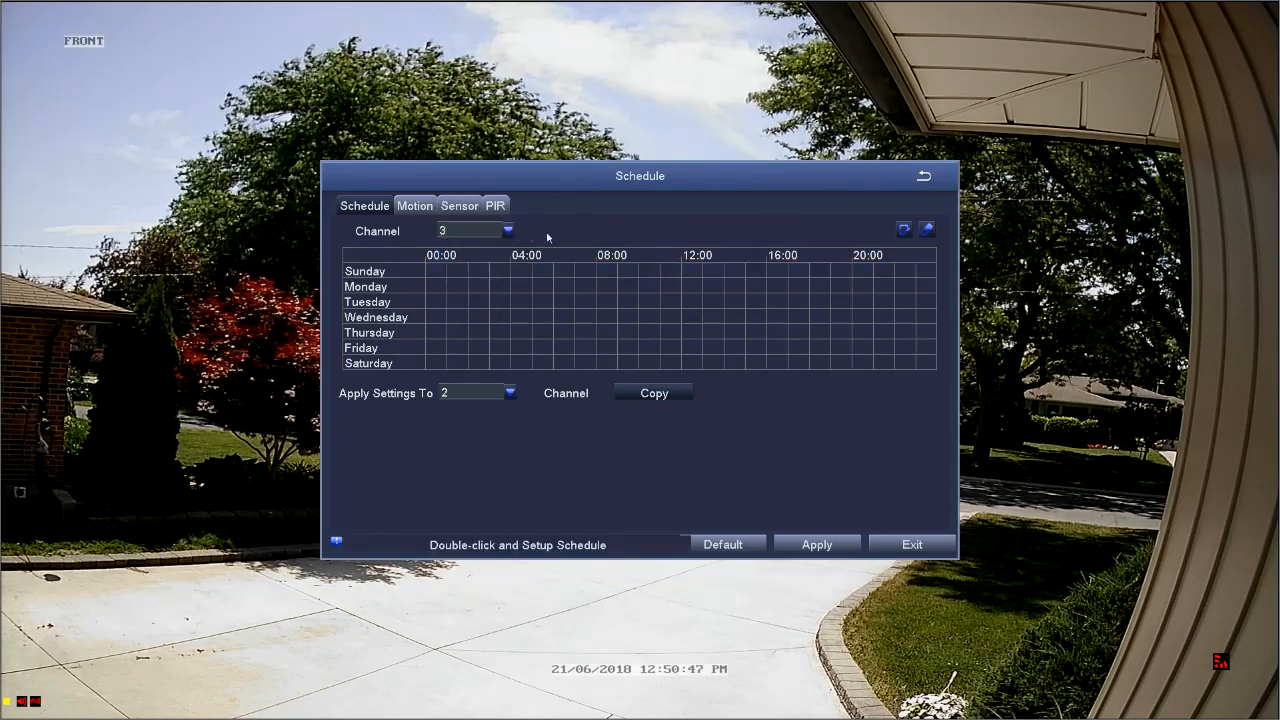
pyautogui.click(508, 230)
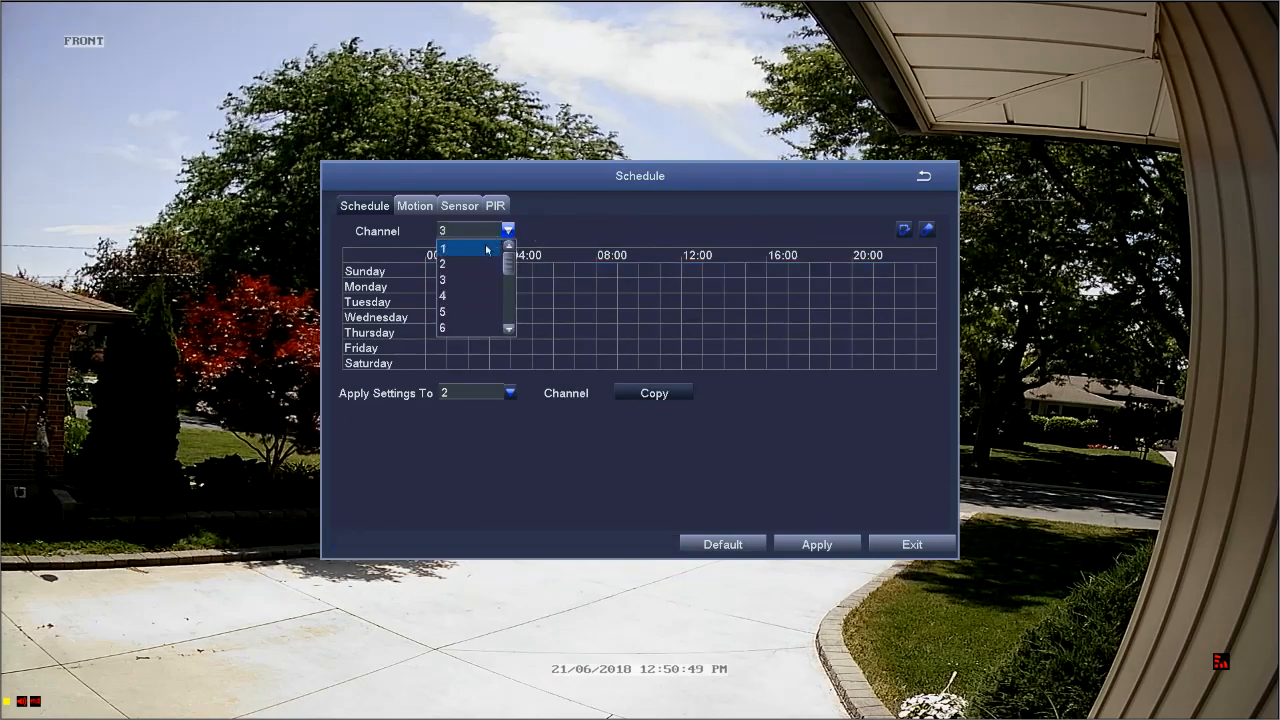
pyautogui.click(462, 248)
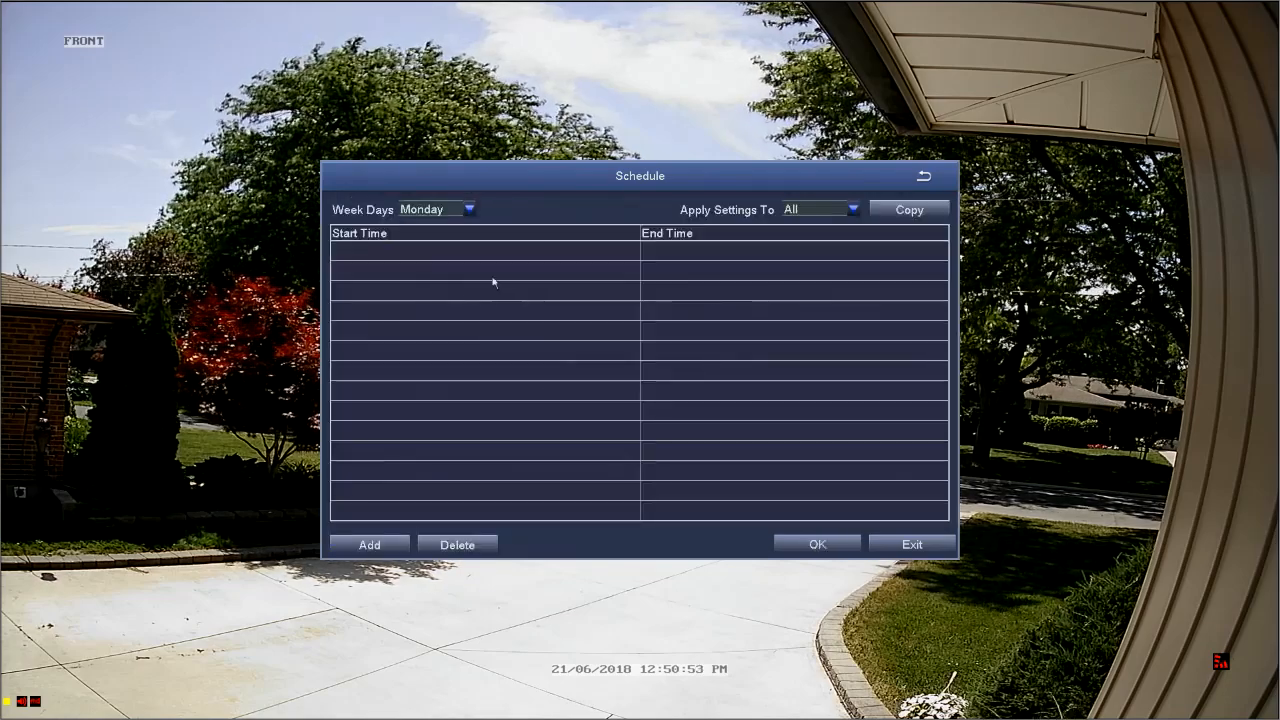
pyautogui.moveTo(474, 204)
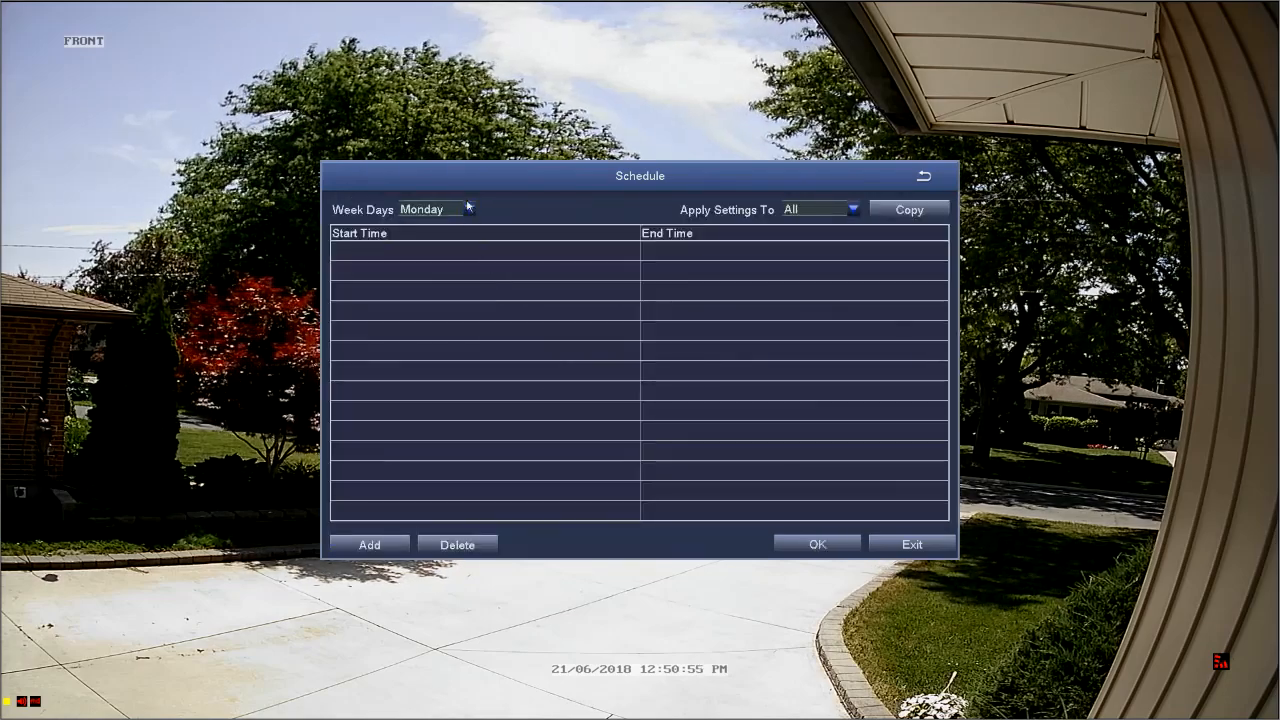
pyautogui.moveTo(388, 396)
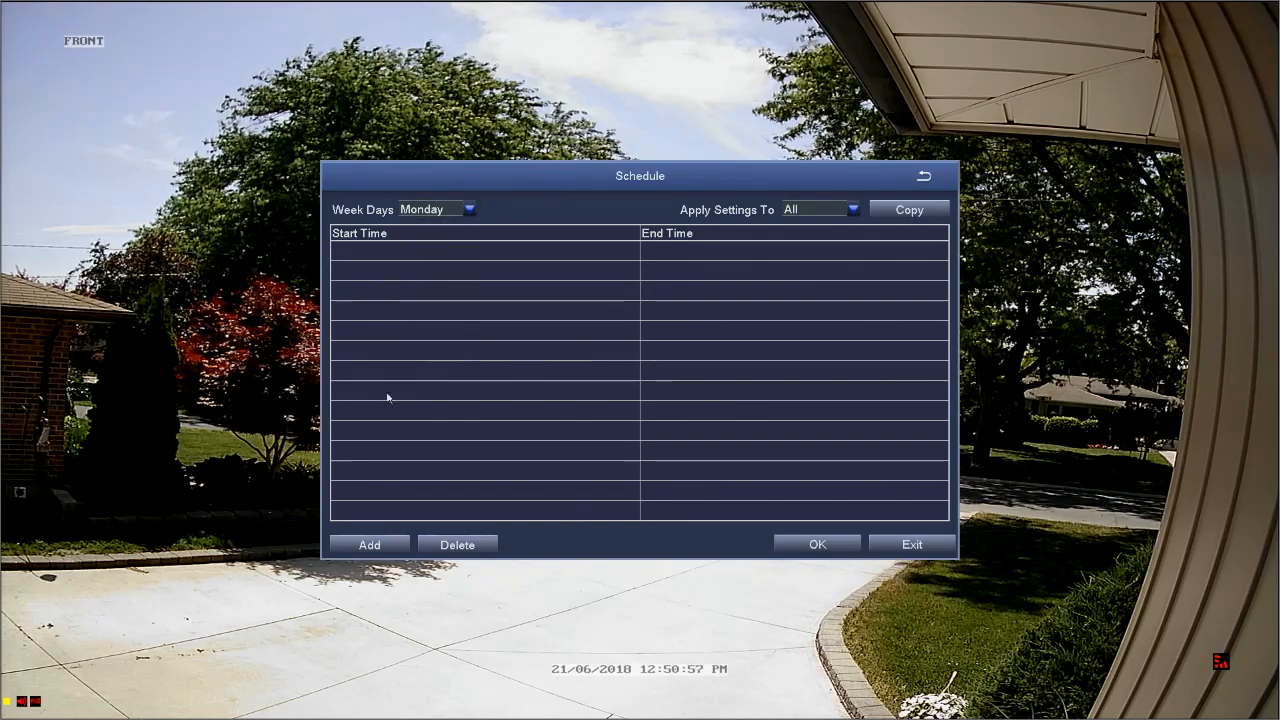
# Add a 00:00–23:59 period for Monday and bring up the days-to-apply list.
pyautogui.click(368, 544)
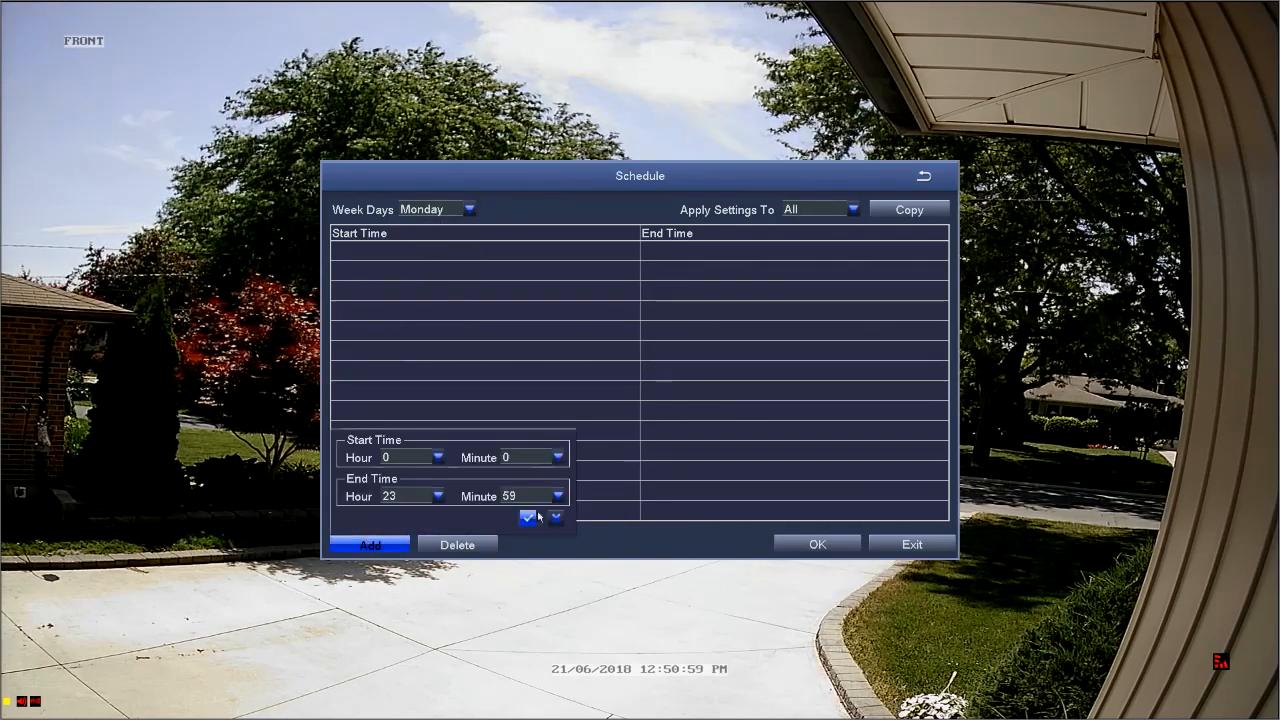
pyautogui.click(528, 516)
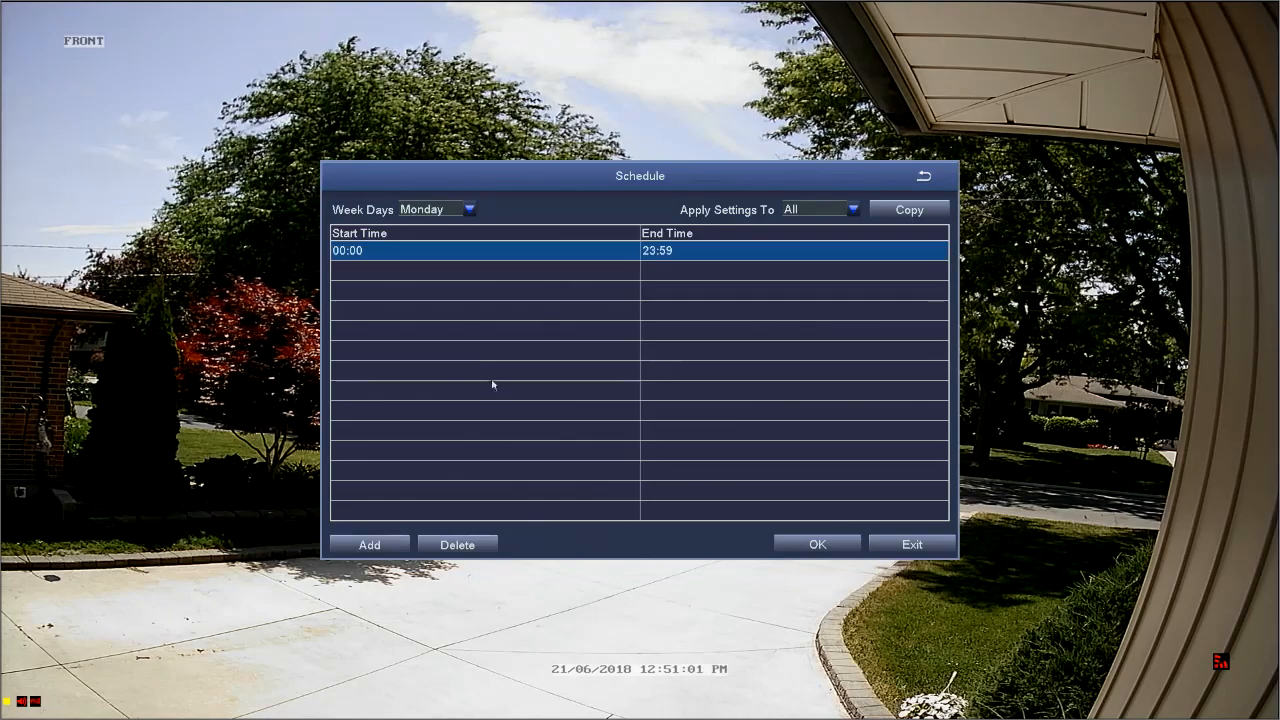
pyautogui.click(856, 210)
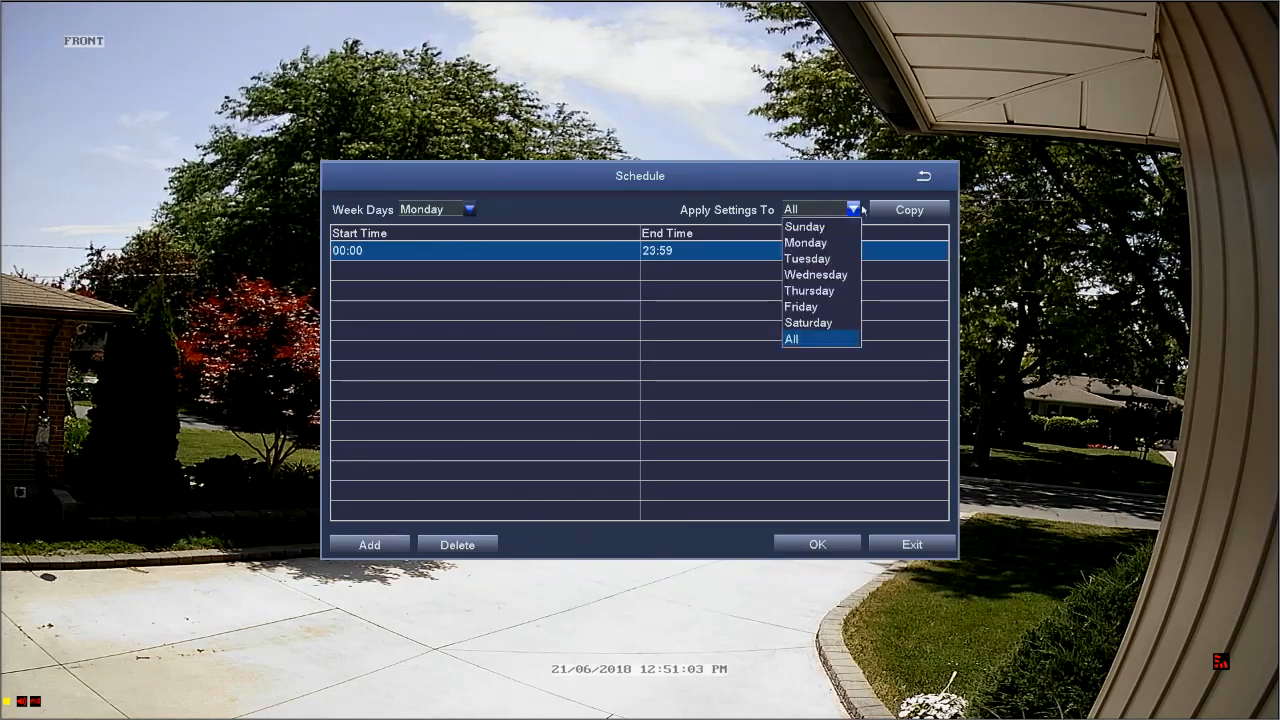
pyautogui.moveTo(804, 228)
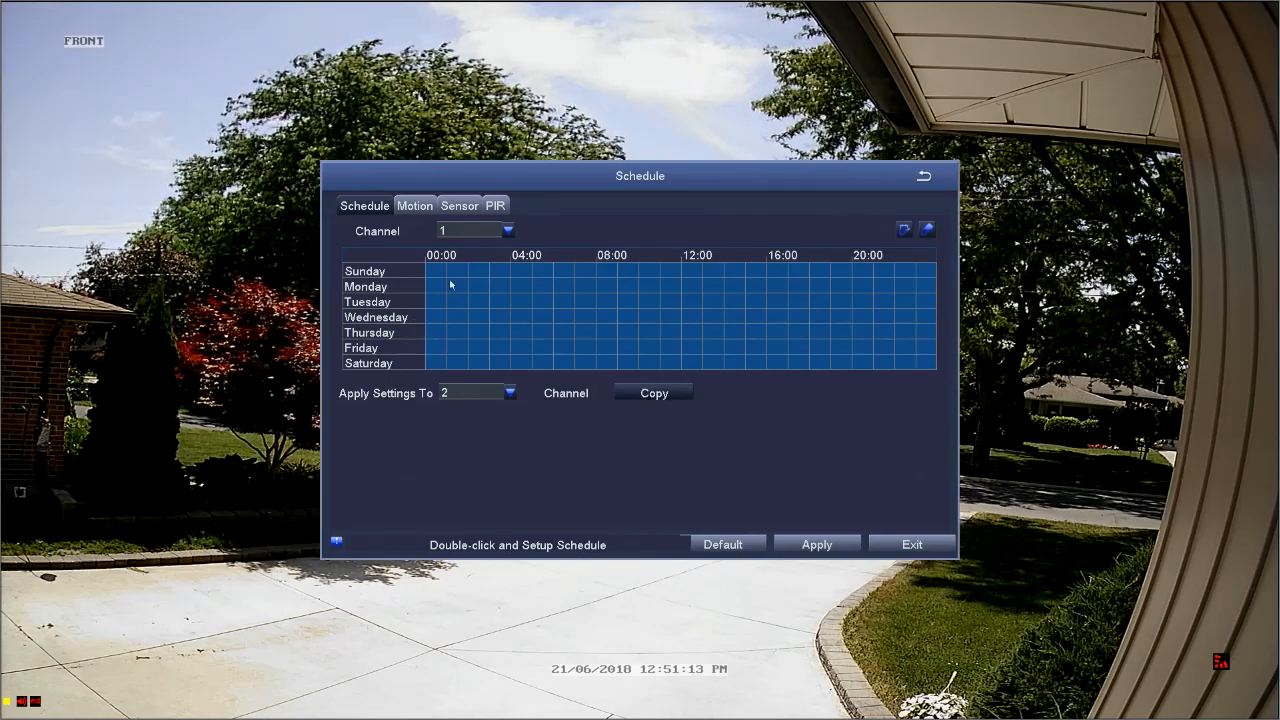
pyautogui.moveTo(584, 344)
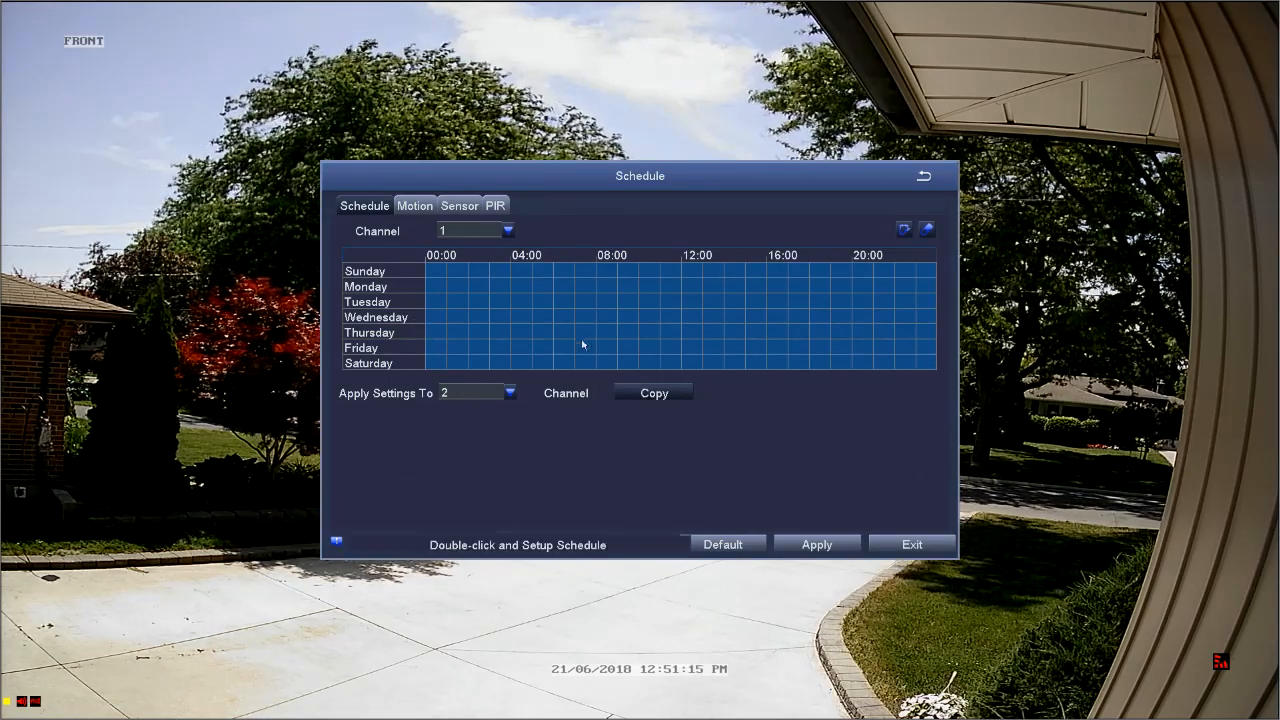
# Copy channel 1's all-day weekly schedule to channel 2 and view channel 2 to verify.
pyautogui.click(516, 392)
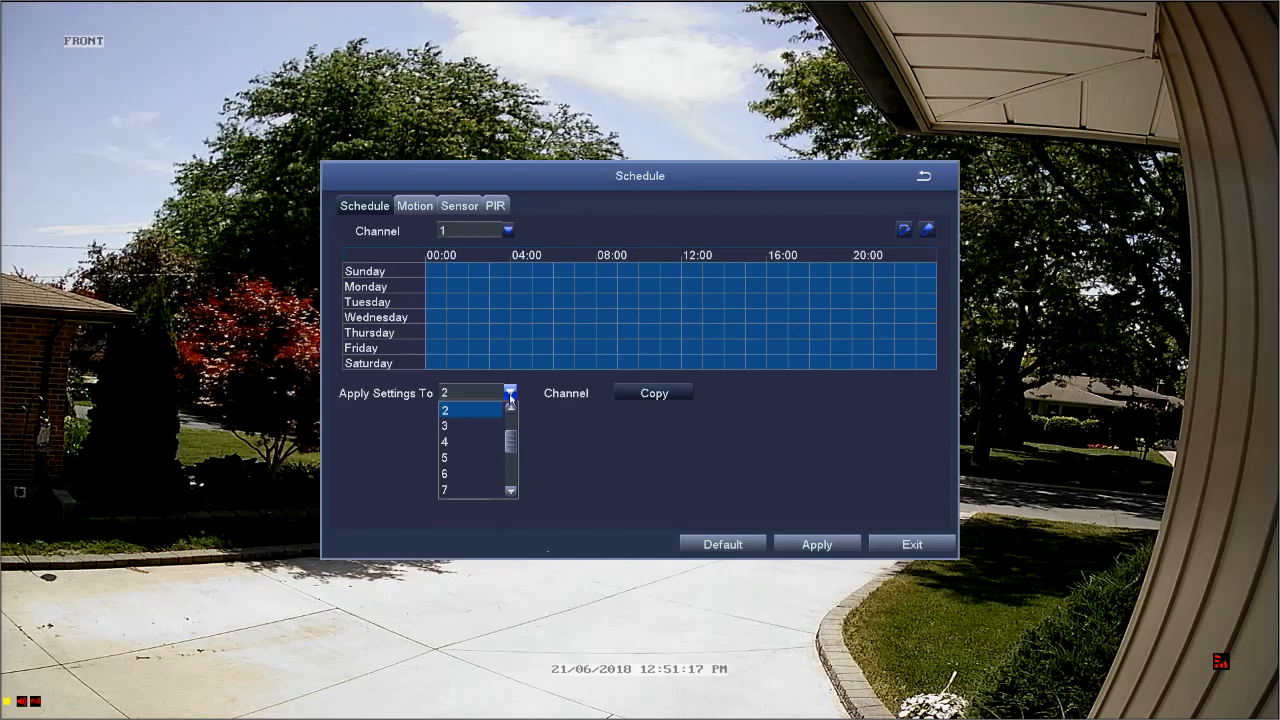
pyautogui.click(472, 408)
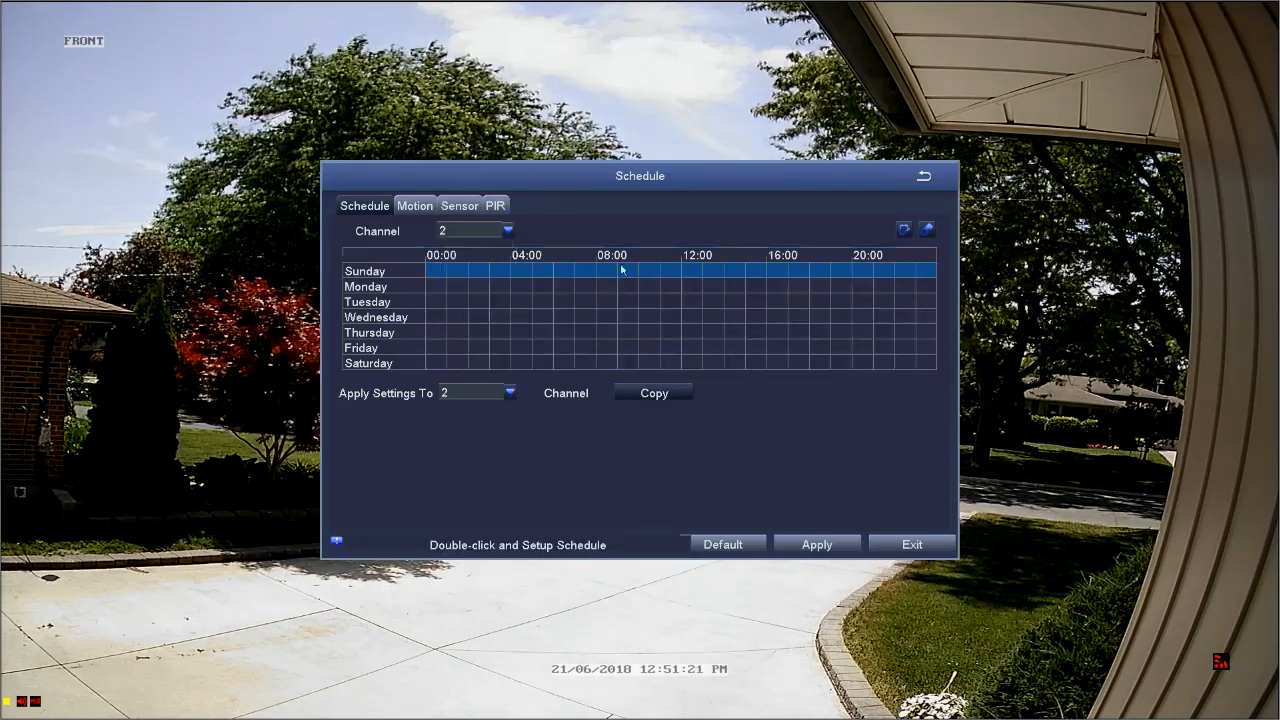
pyautogui.click(504, 232)
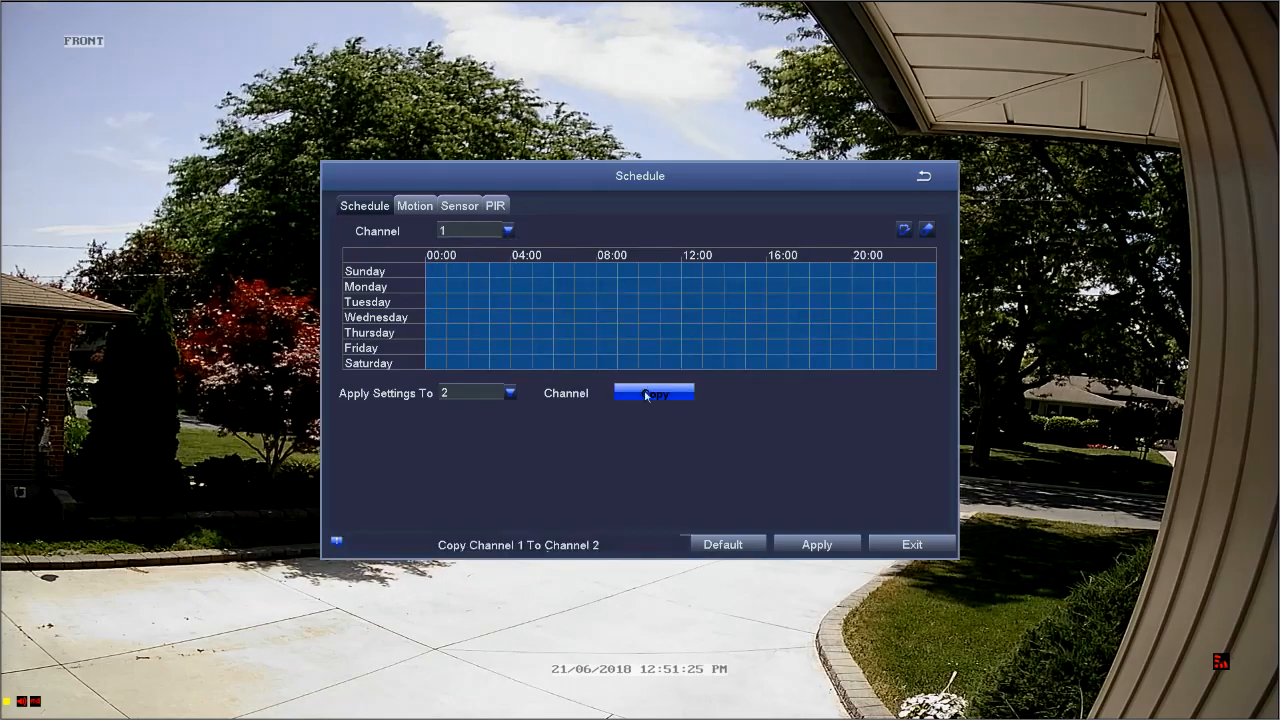
pyautogui.click(504, 232)
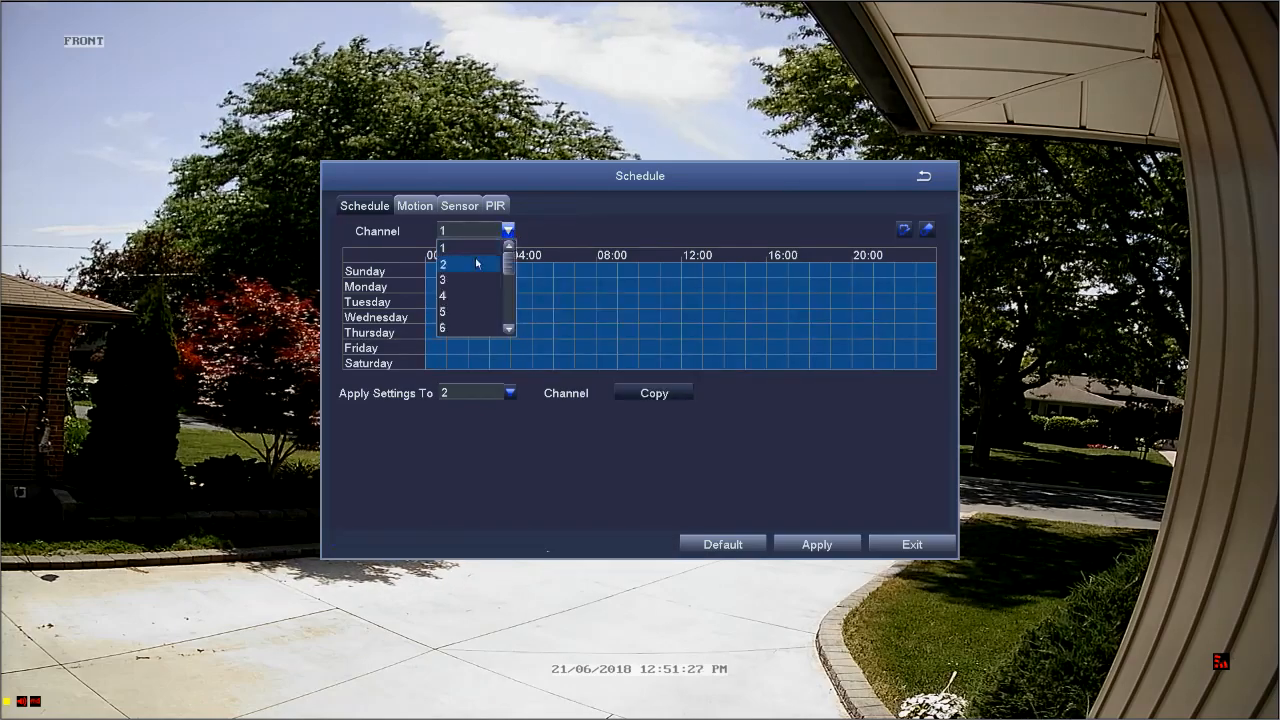
pyautogui.click(452, 264)
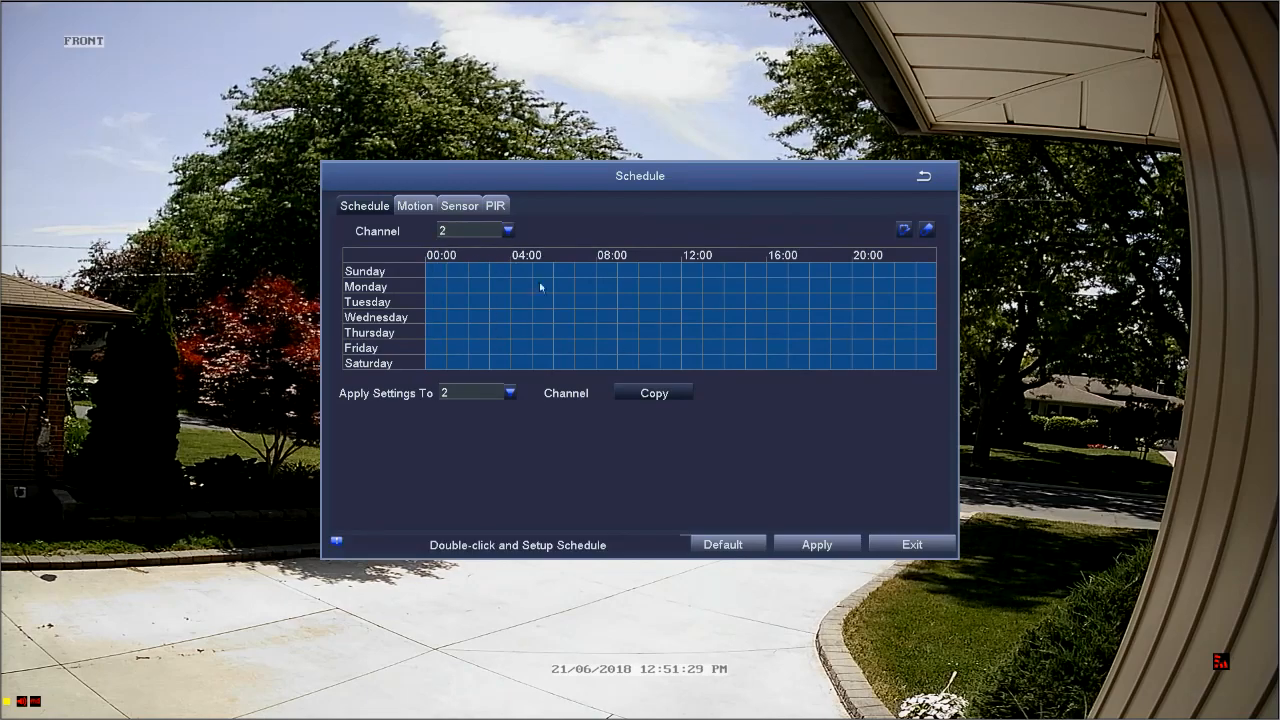